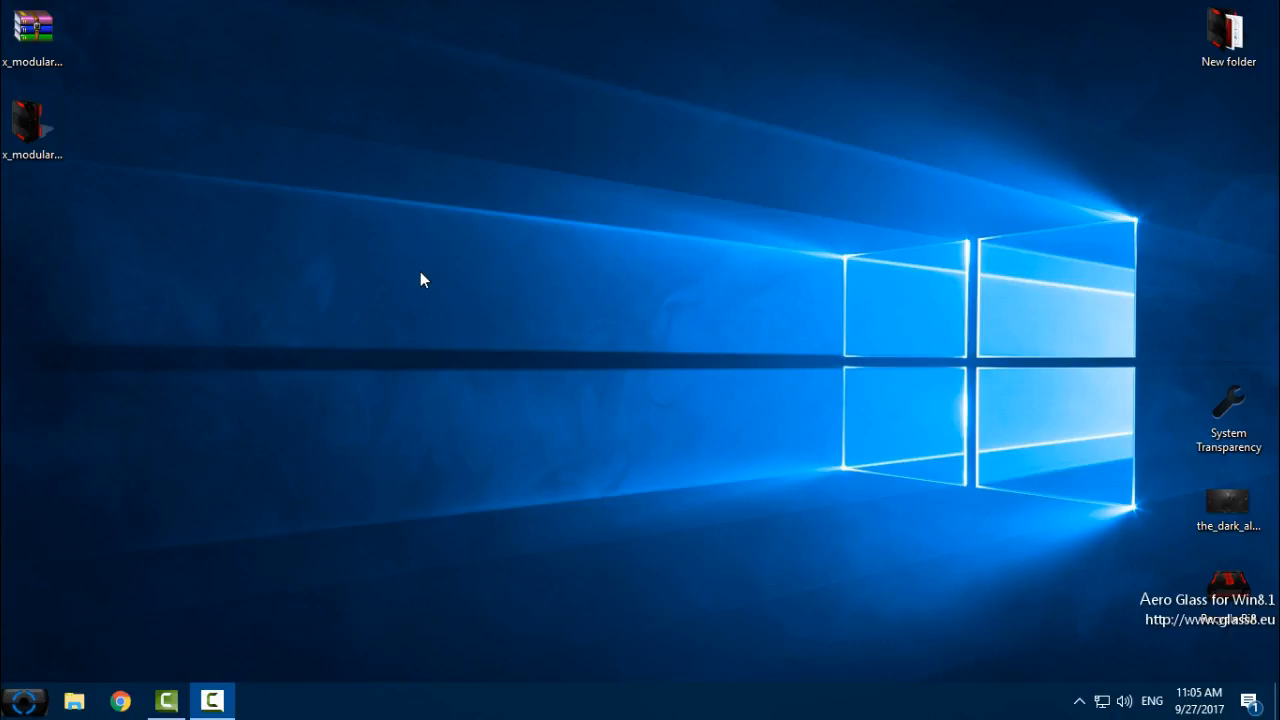
mouse_move(30, 233)
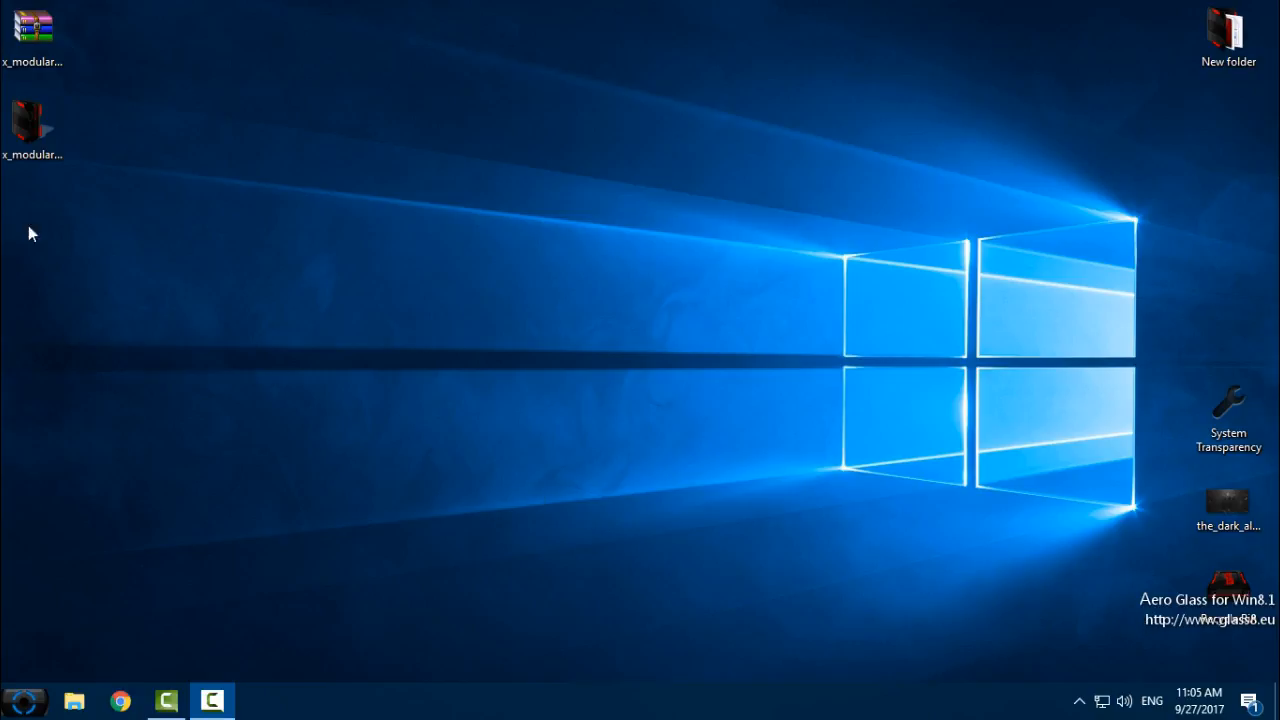
Step: Browse File Explorer to the x_modular_version_1_1 folder and select its five subfolders
click(32, 125)
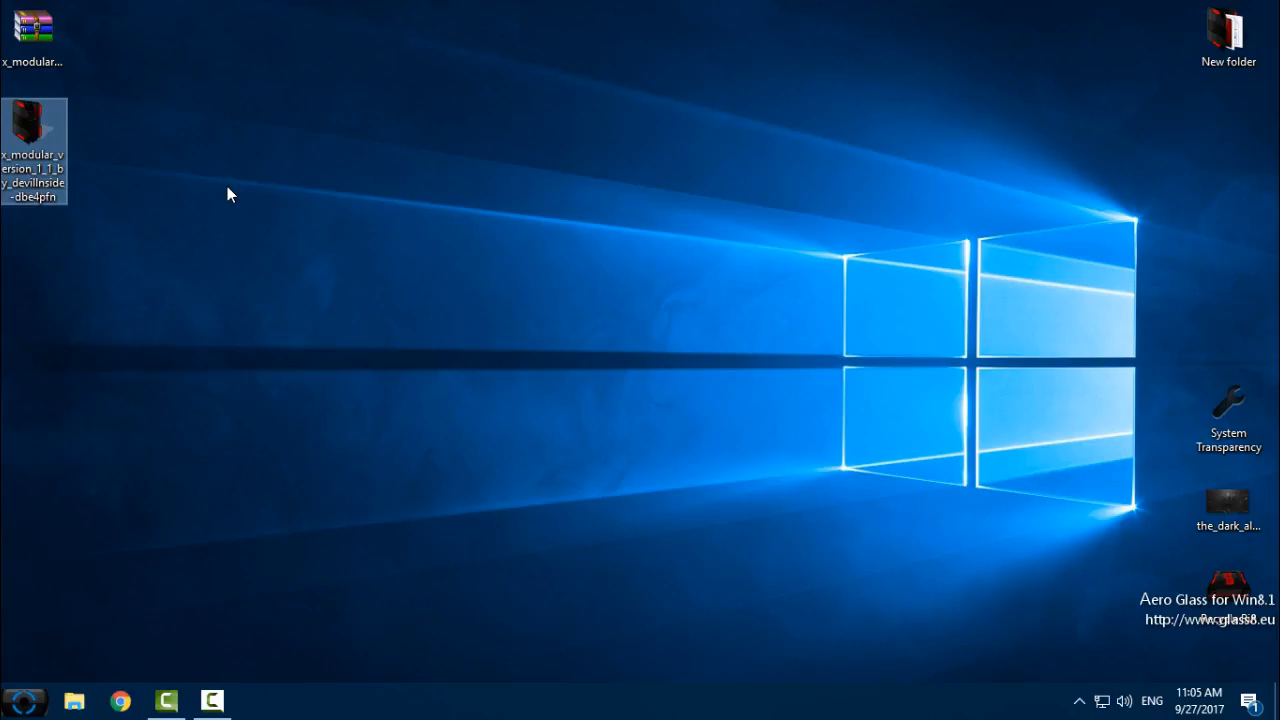
mouse_move(107, 640)
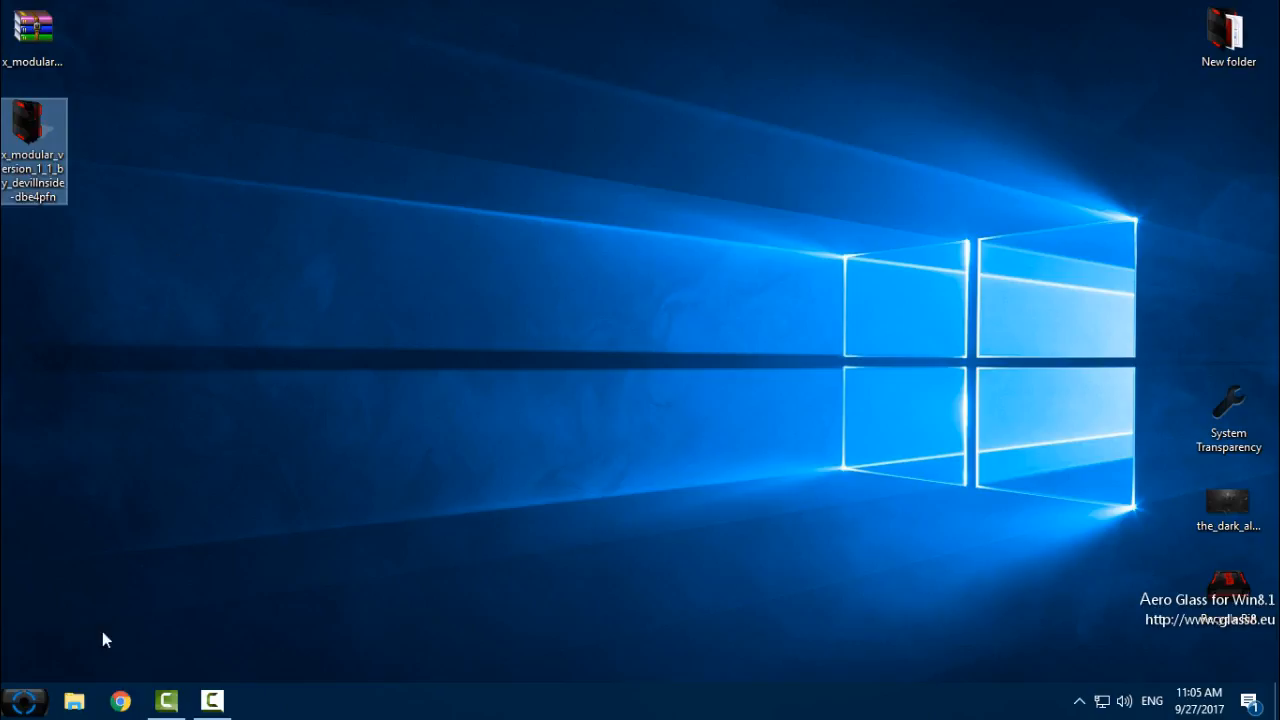
click(74, 700)
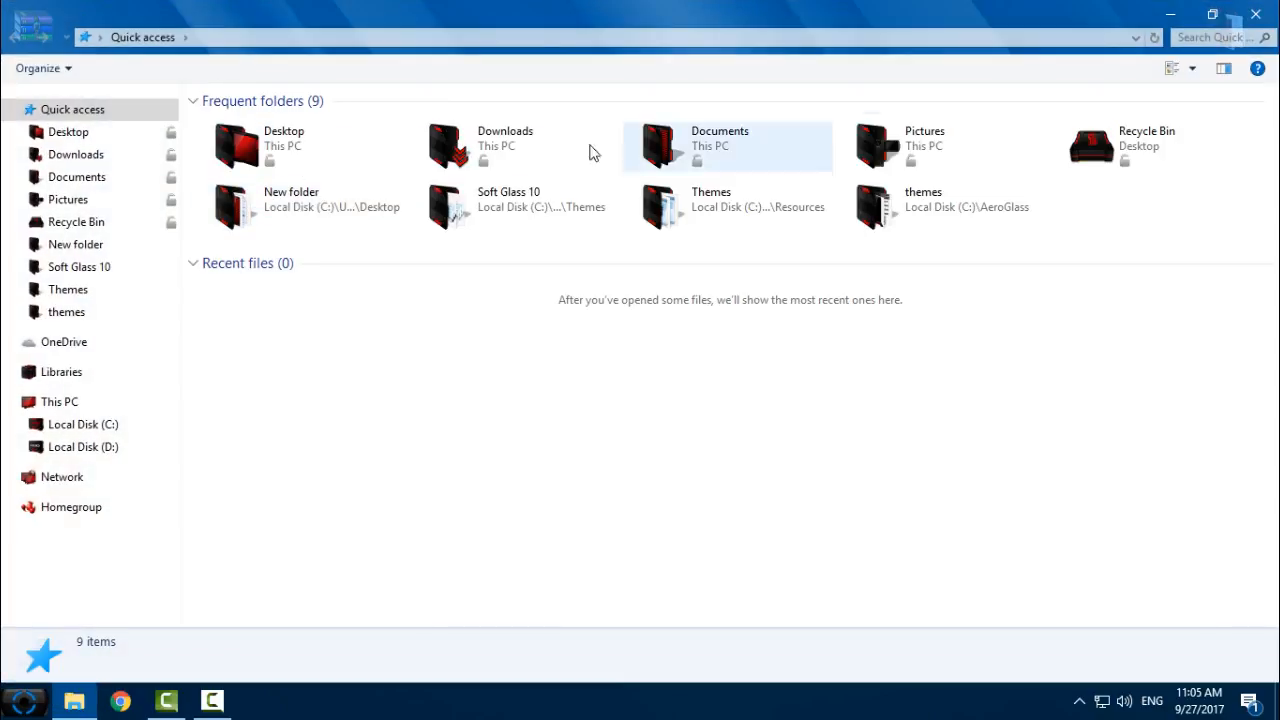
click(59, 401)
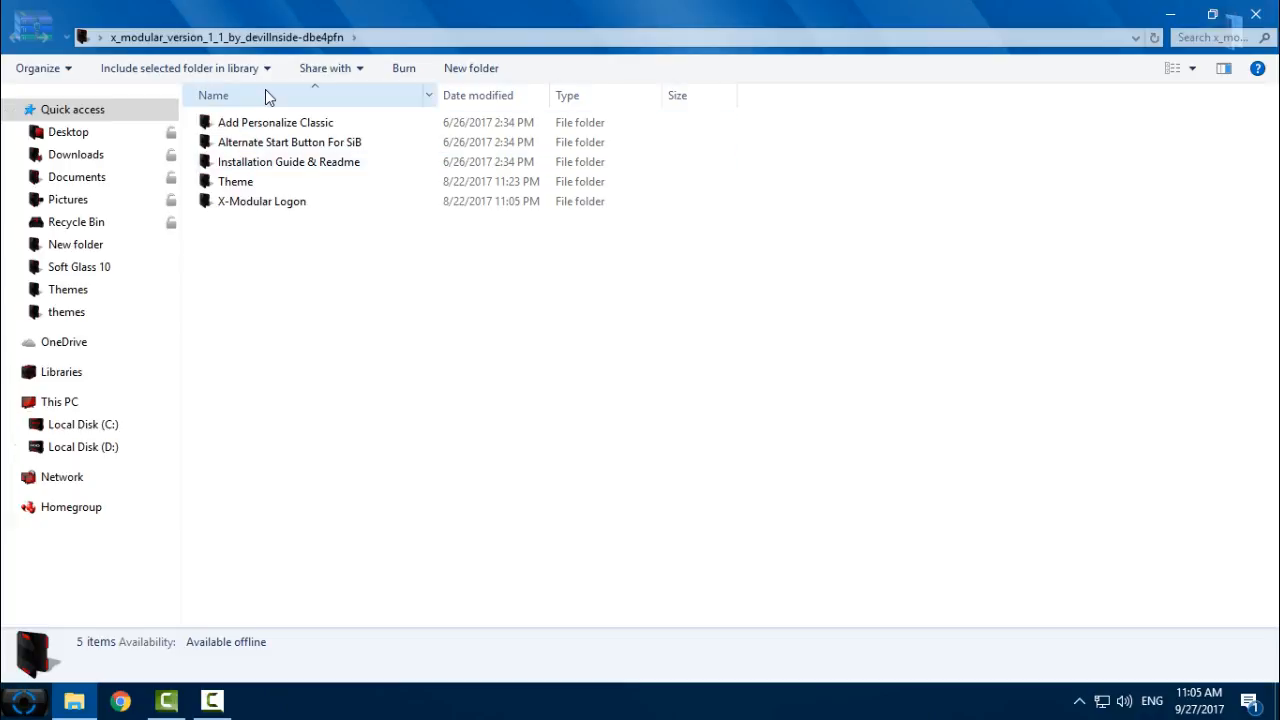
click(262, 201)
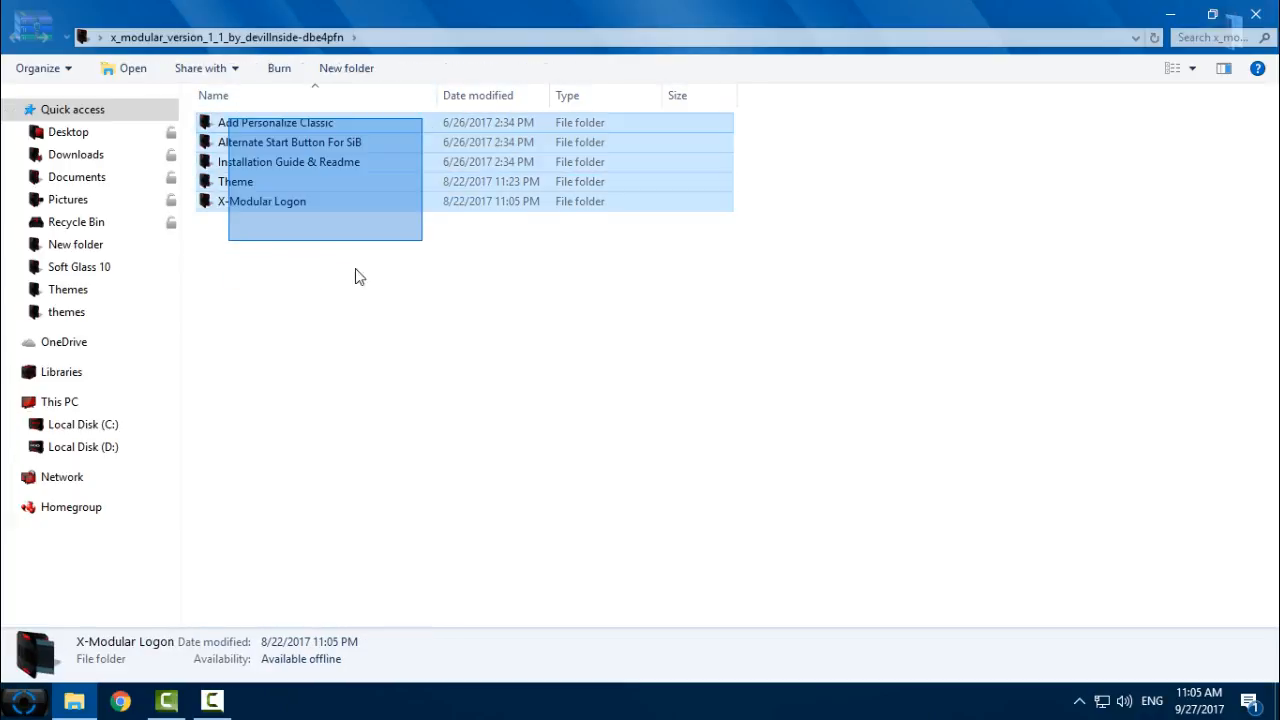
Step: Enter the Add Personalize Classic folder and scroll through its add and remove registry files
double_click(275, 122)
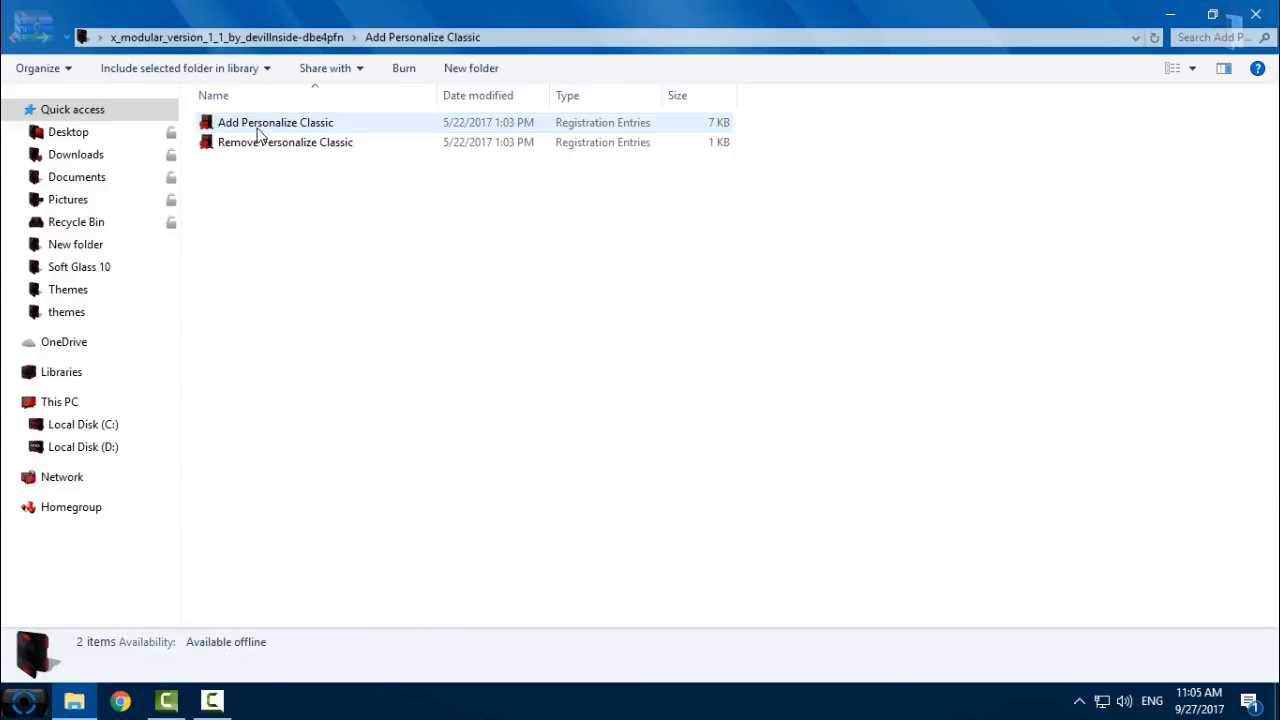
mouse_move(302, 135)
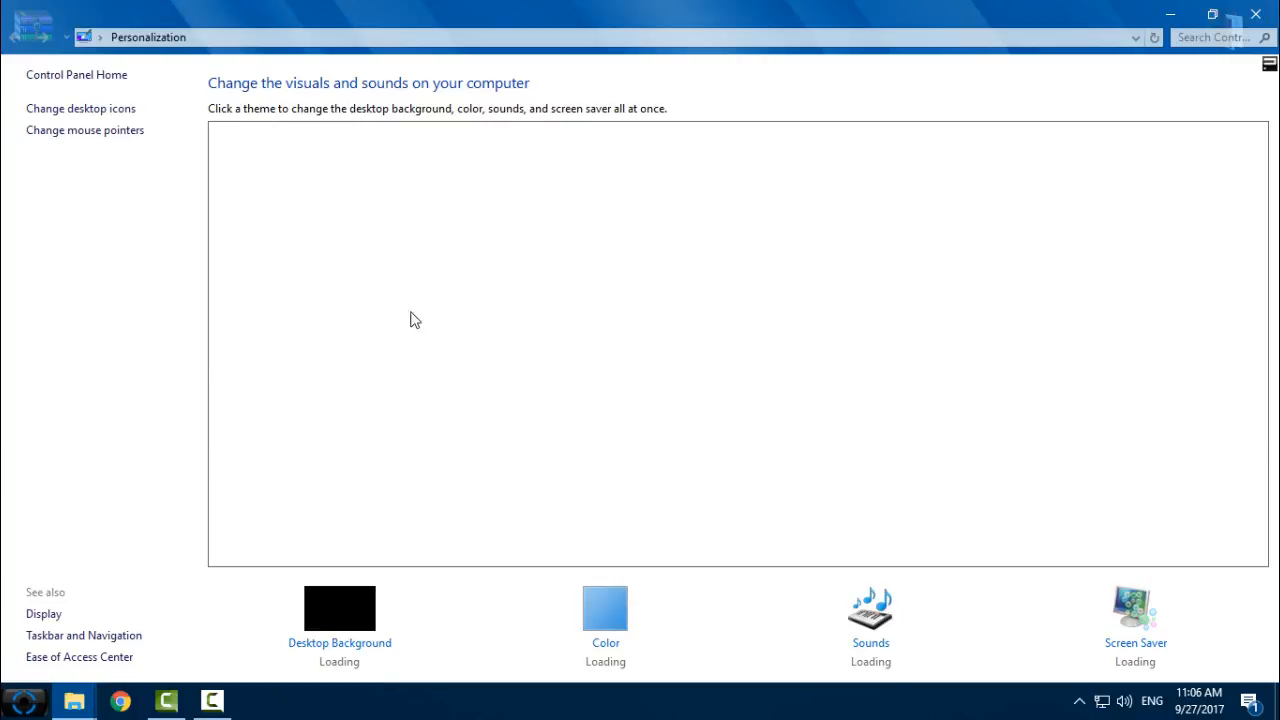
mouse_move(511, 483)
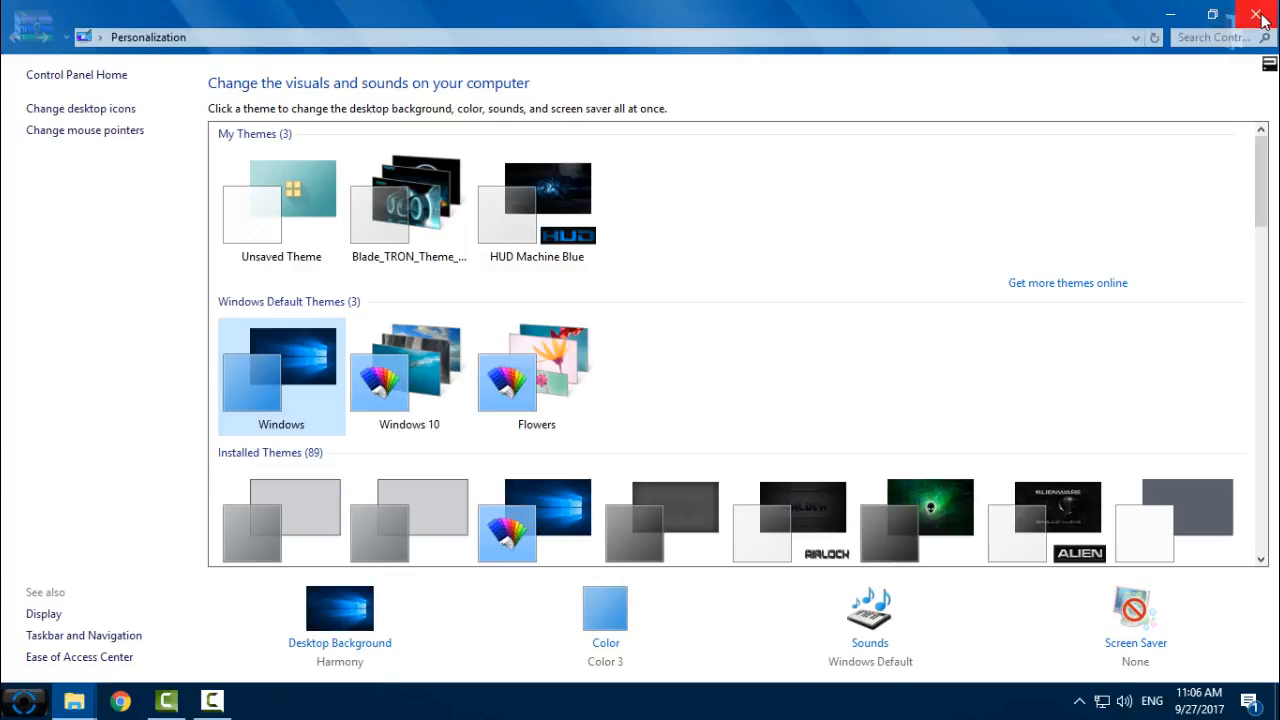
scroll(down, 3)
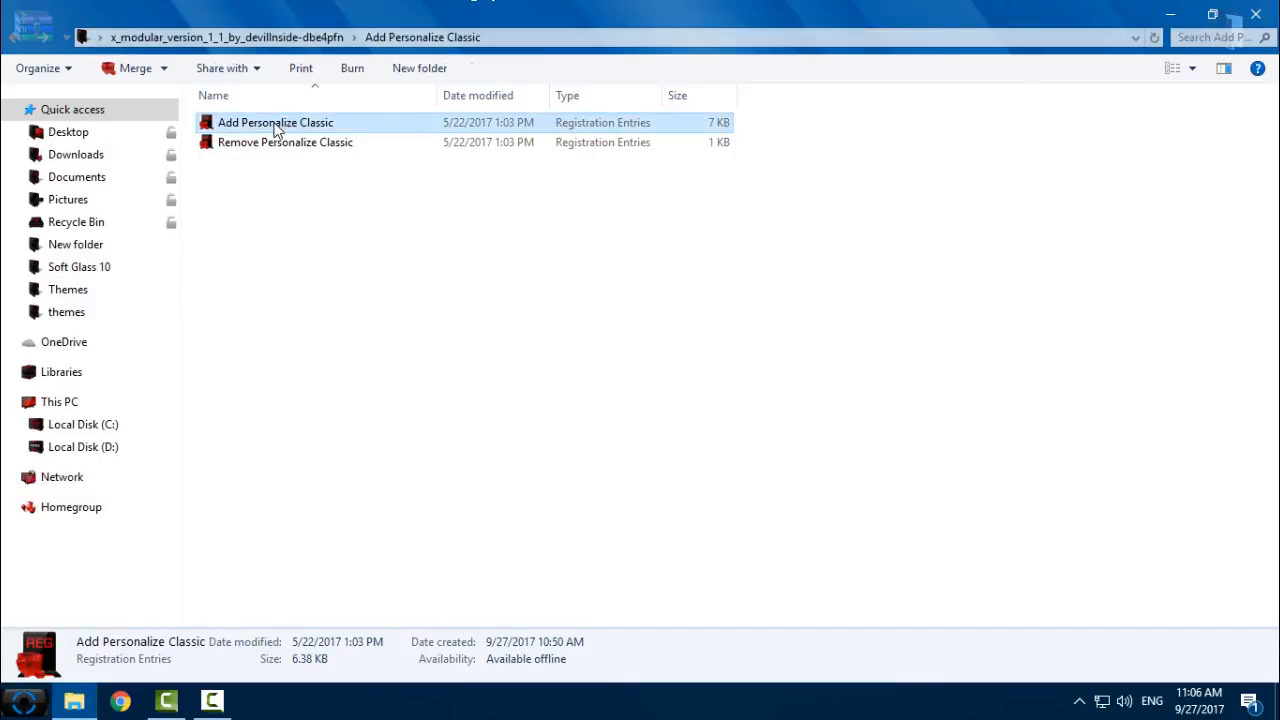
Step: Merge Add Personalize Classic.reg, approve the UAC prompt, and go back to the x_modular folder
double_click(275, 122)
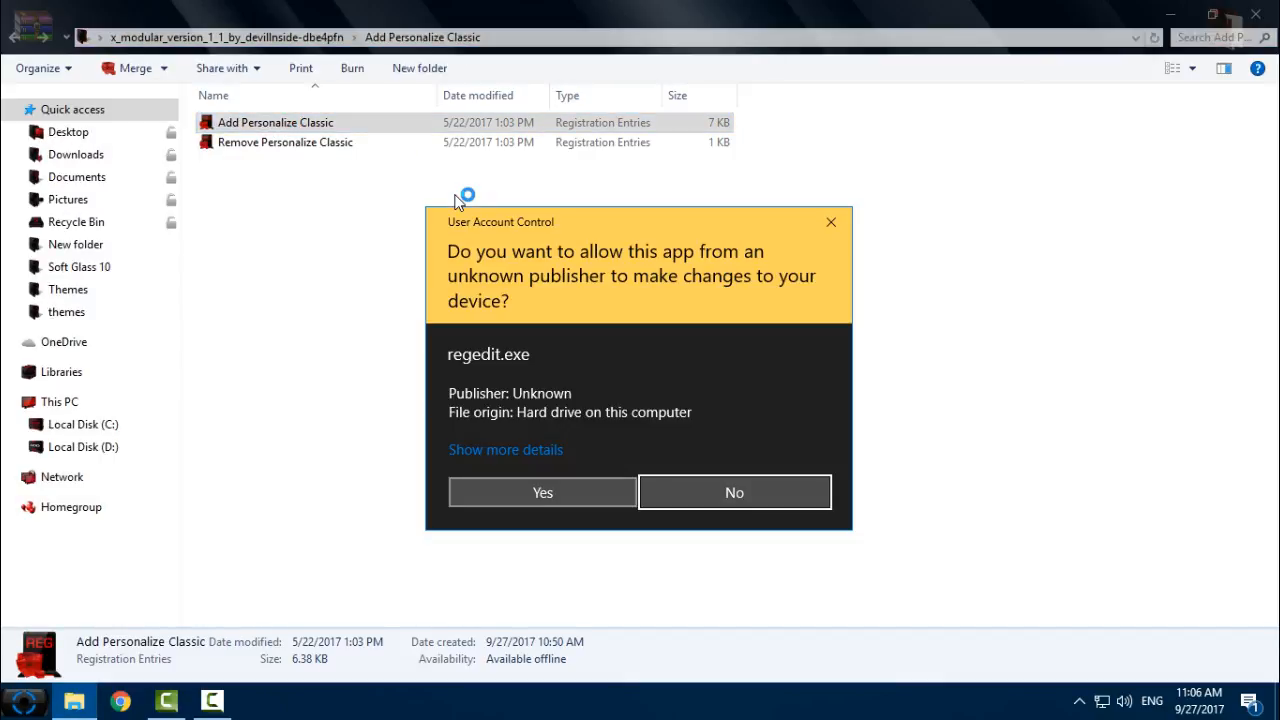
click(542, 492)
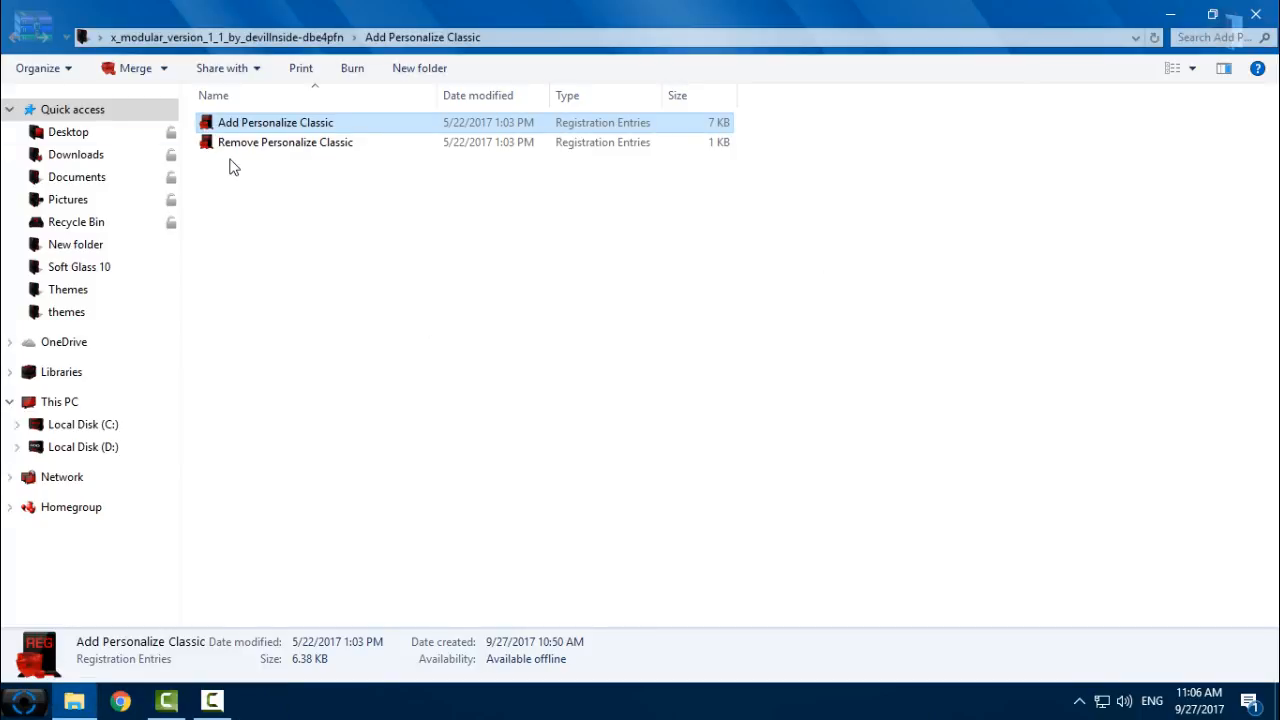
click(285, 142)
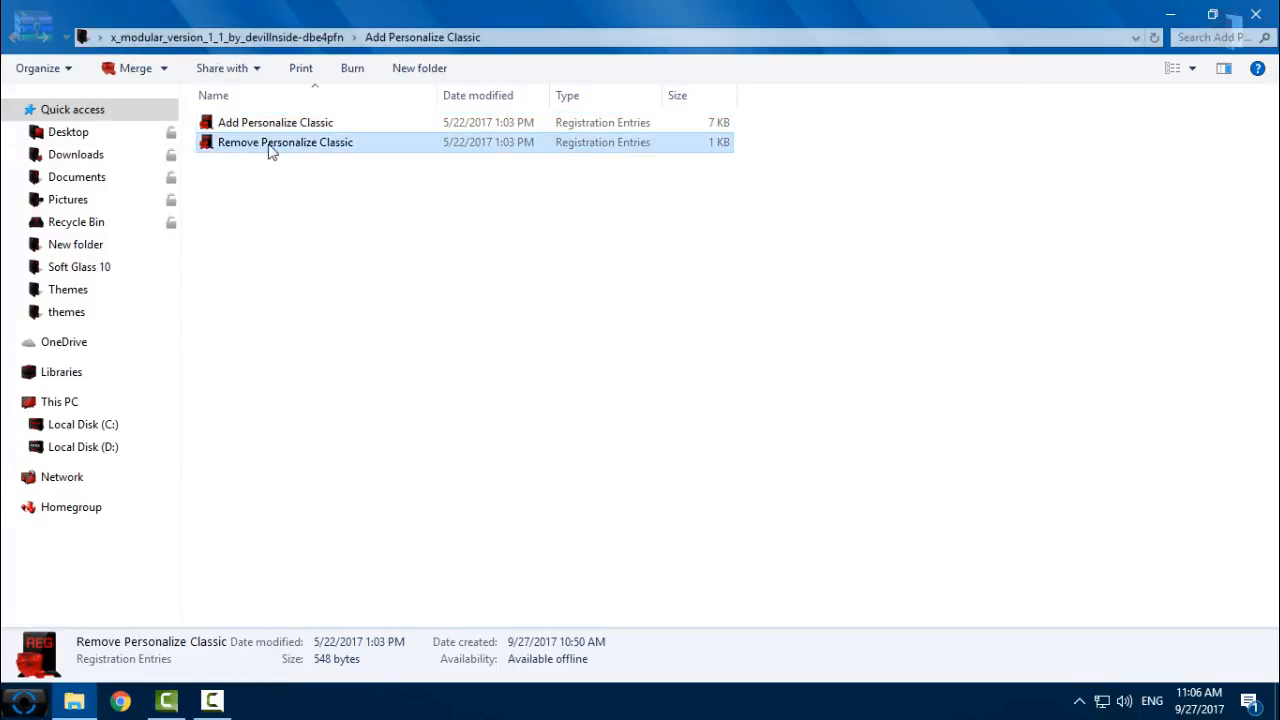
click(28, 37)
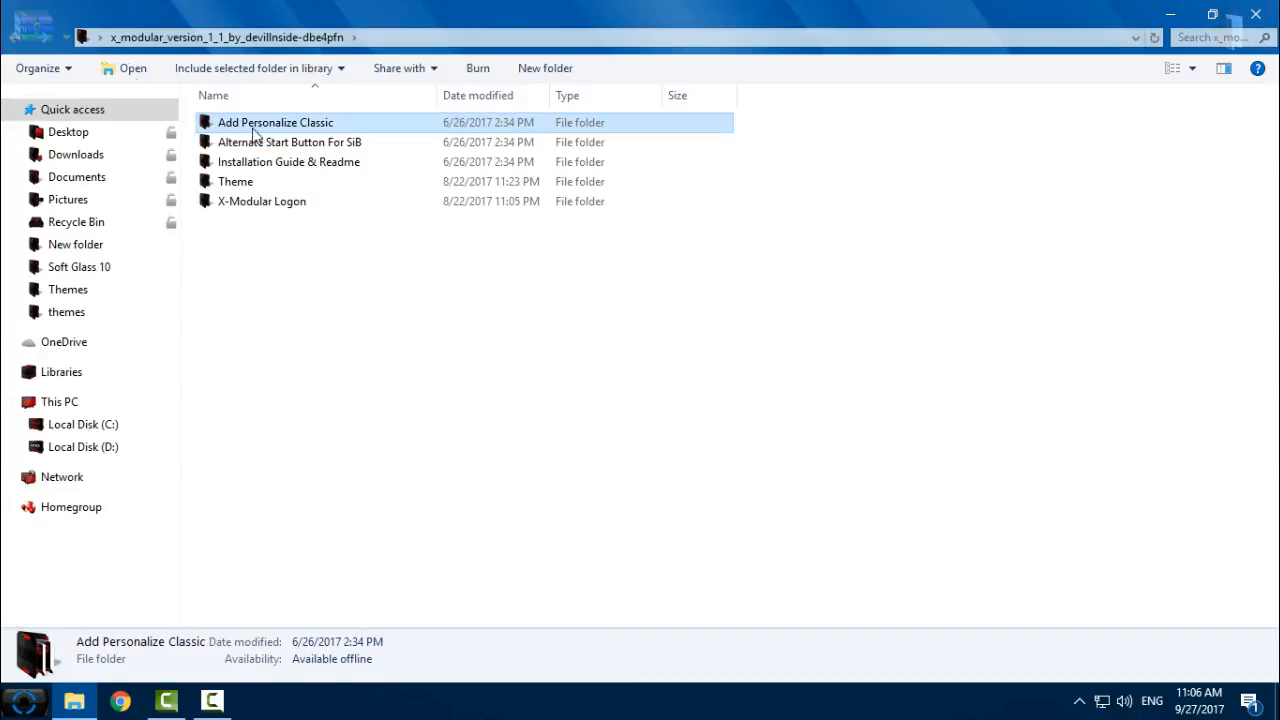
double_click(289, 141)
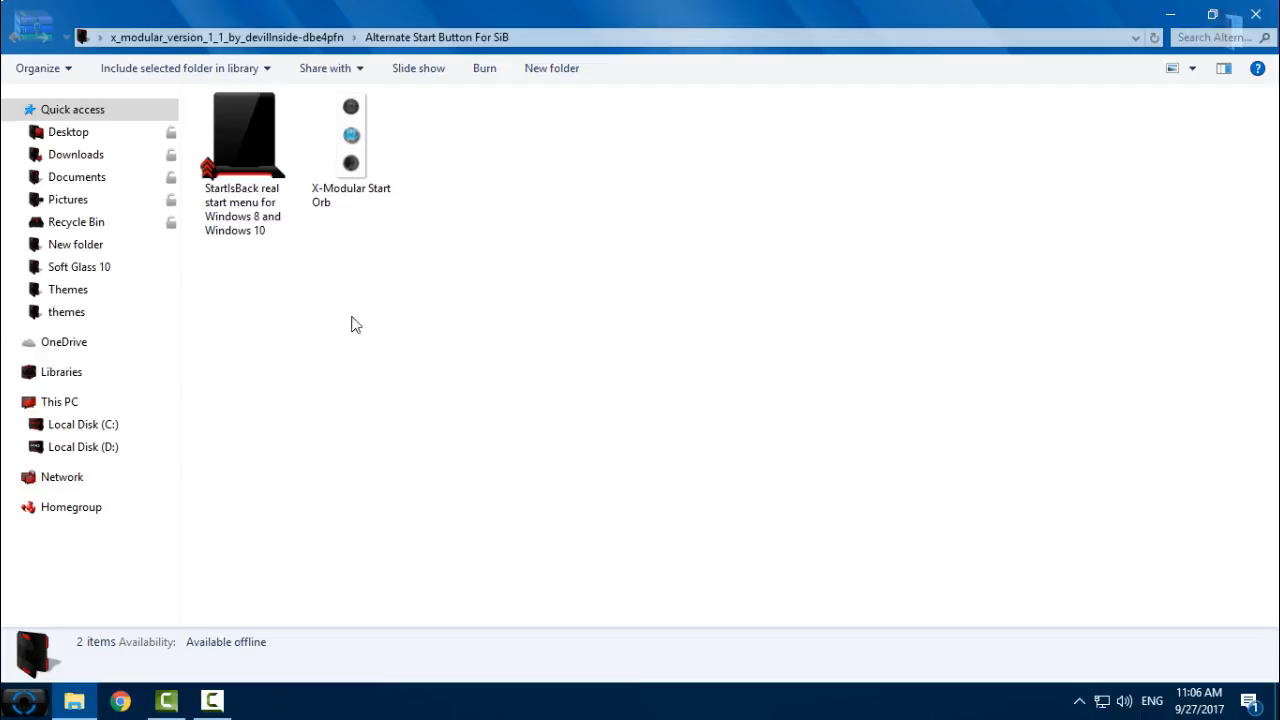
click(350, 135)
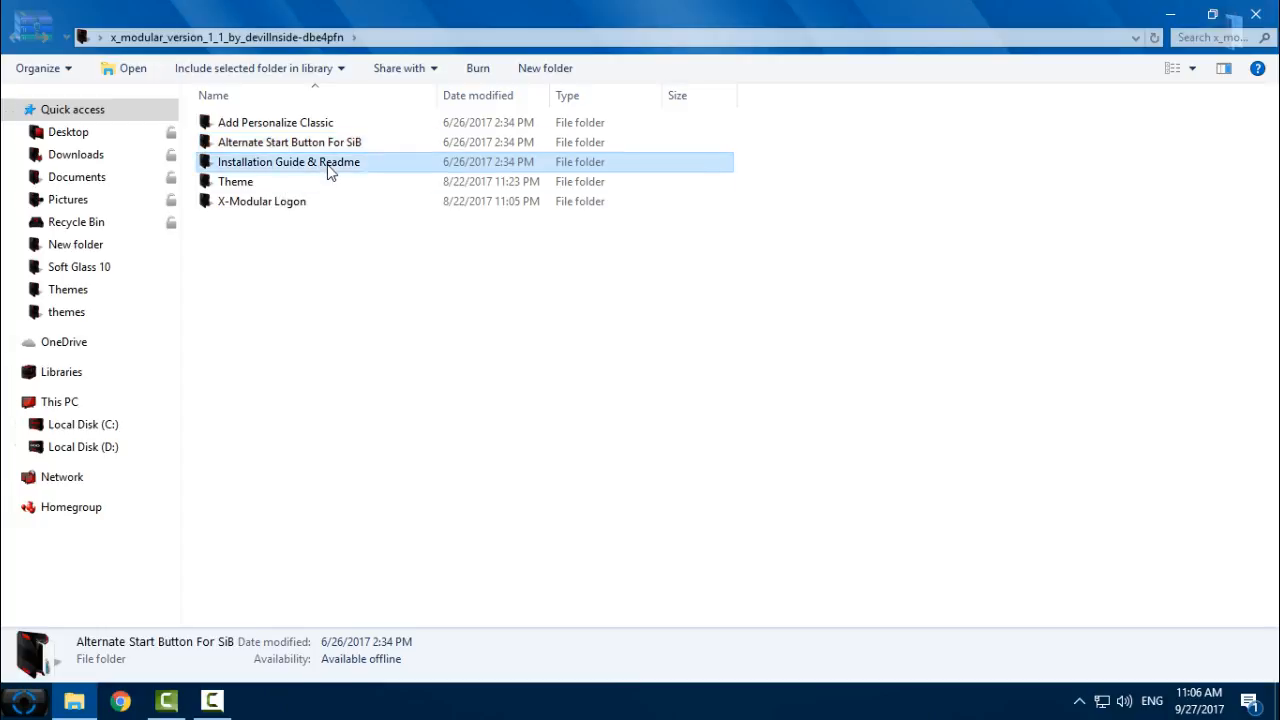
double_click(289, 161)
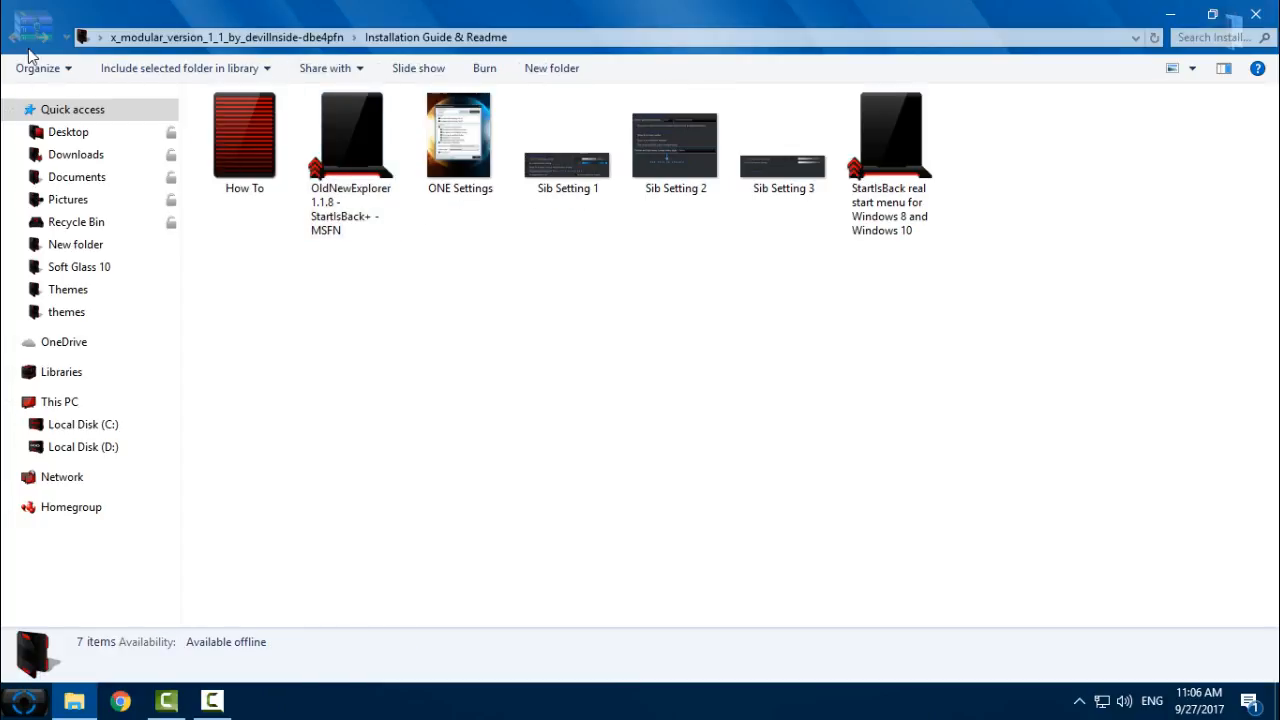
click(30, 30)
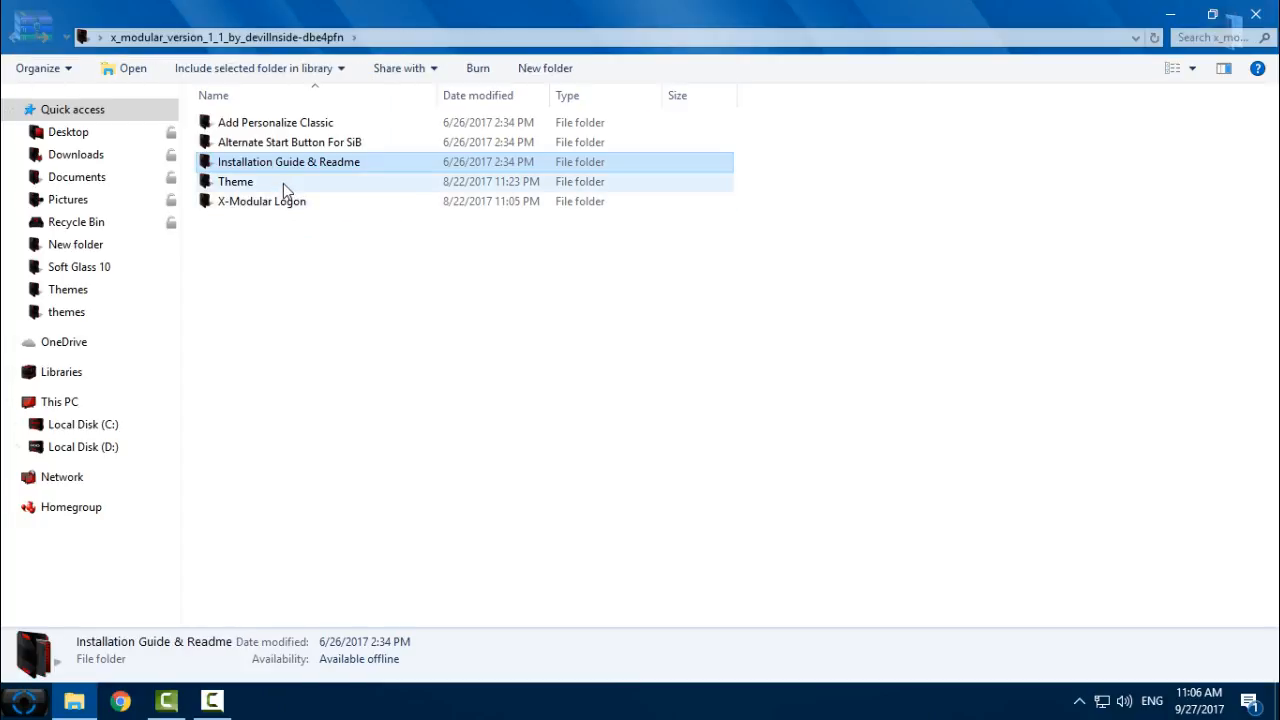
double_click(235, 181)
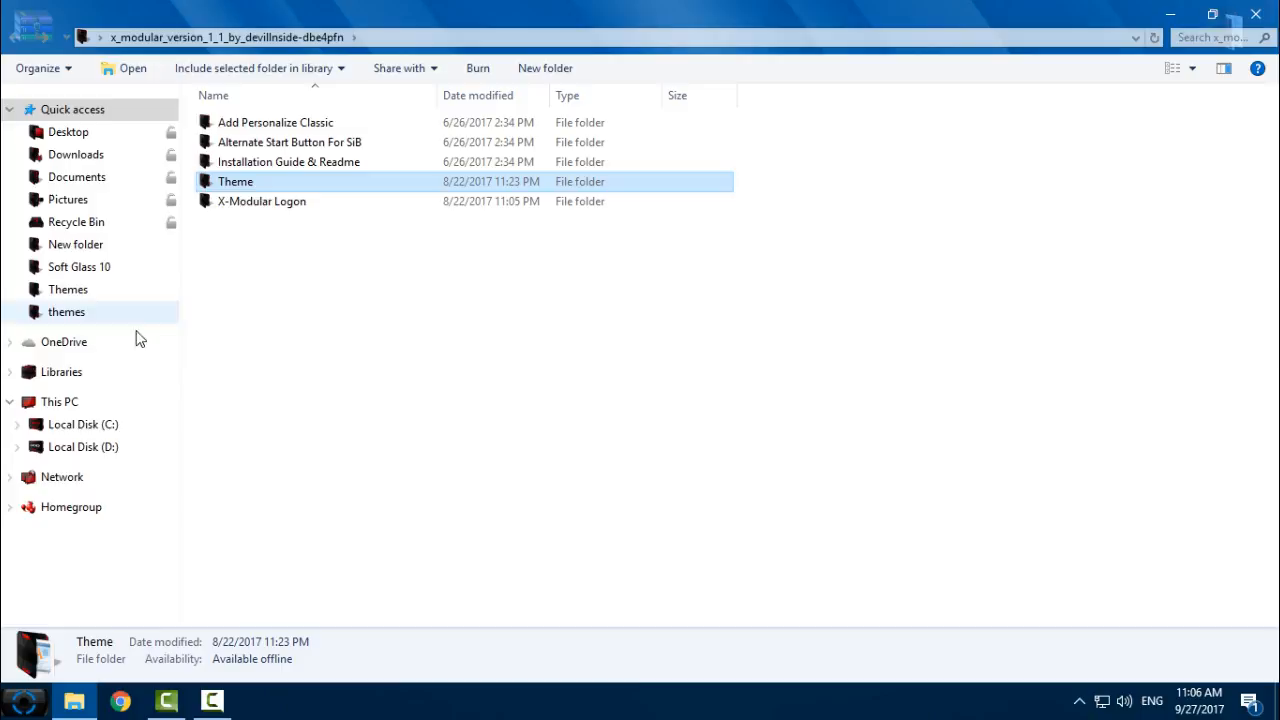
Step: Paste the X-Modular theme into C:\Windows\Resources\Themes, then return to This PC
click(58, 401)
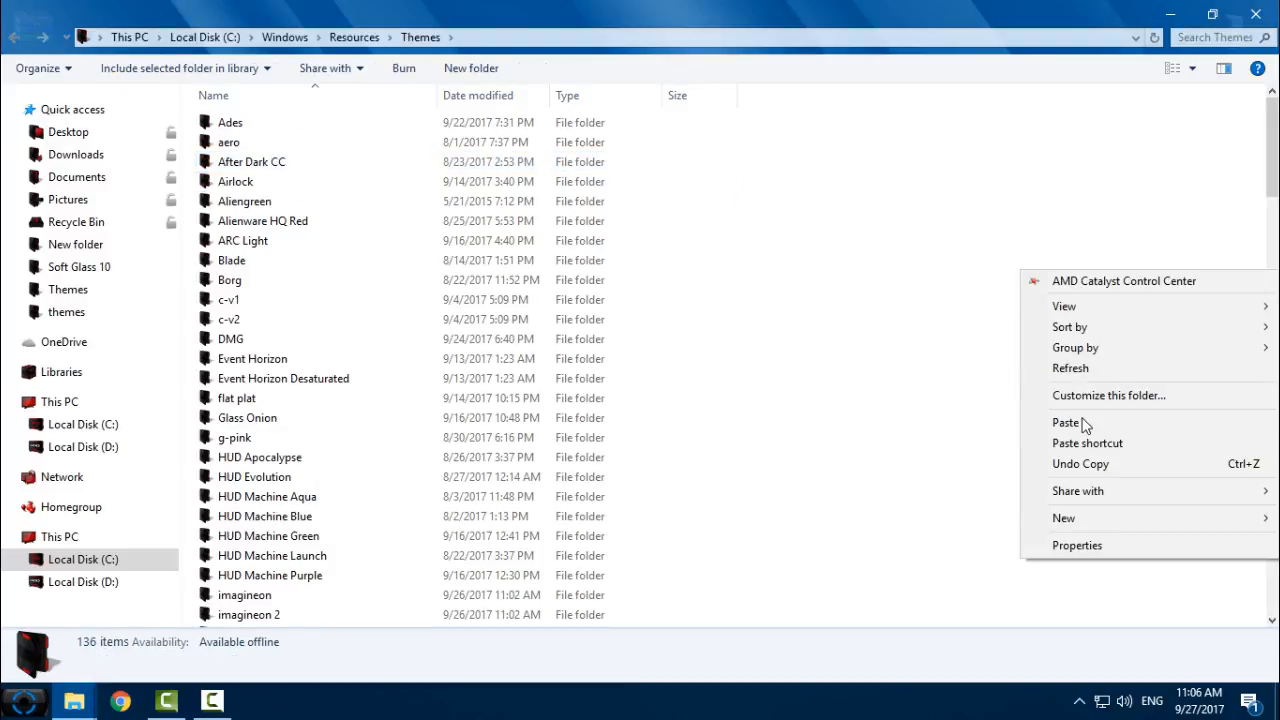
click(1065, 422)
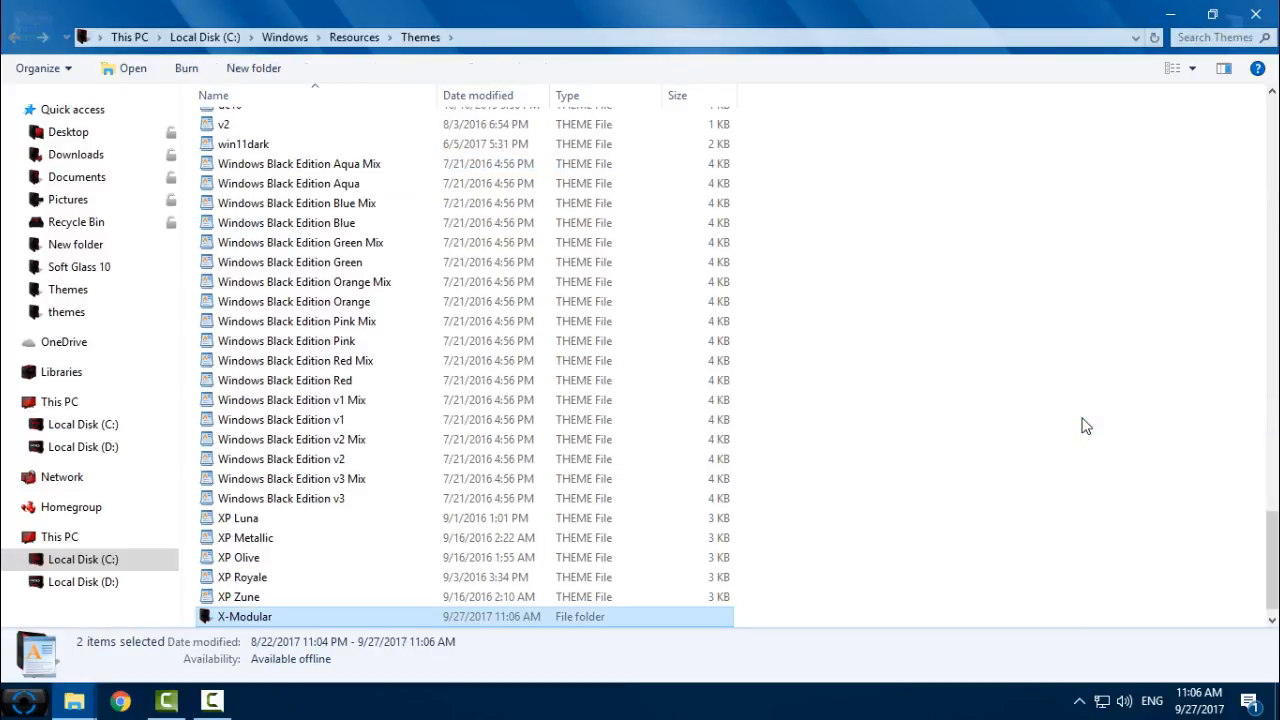
click(59, 401)
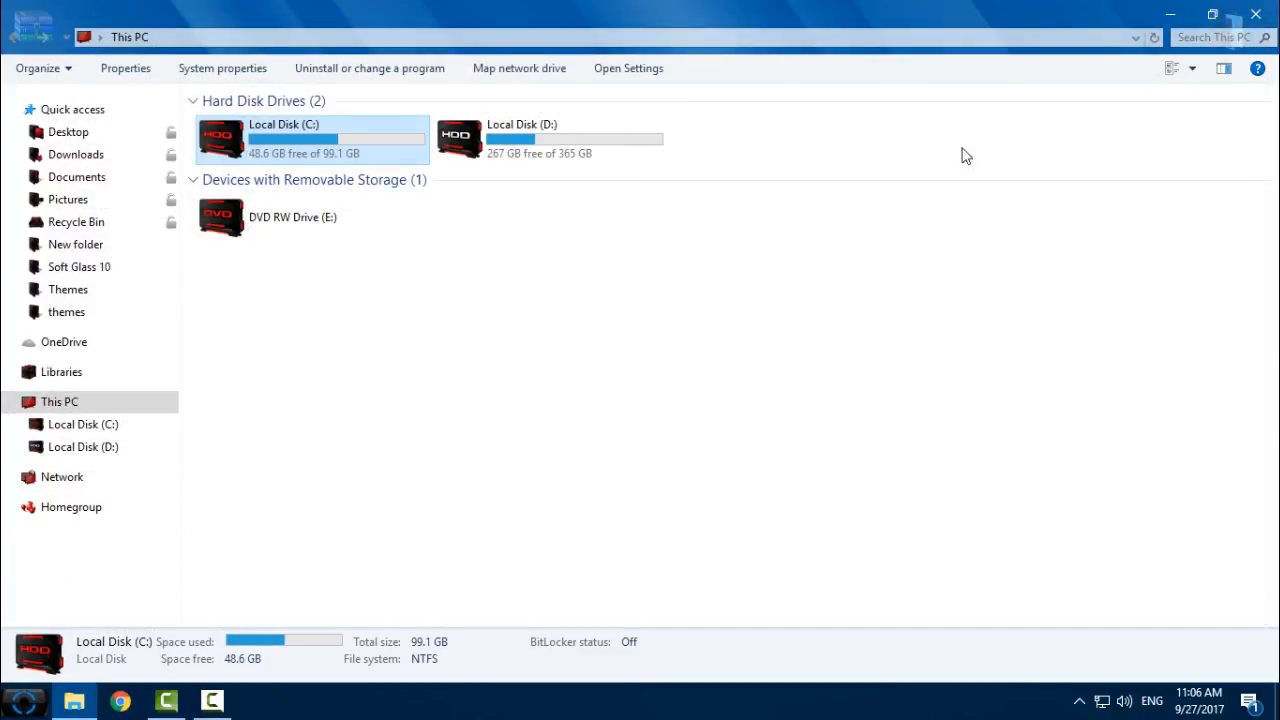
Step: Apply the X-Modular v1.1 theme tile from Personalization > Themes
click(628, 68)
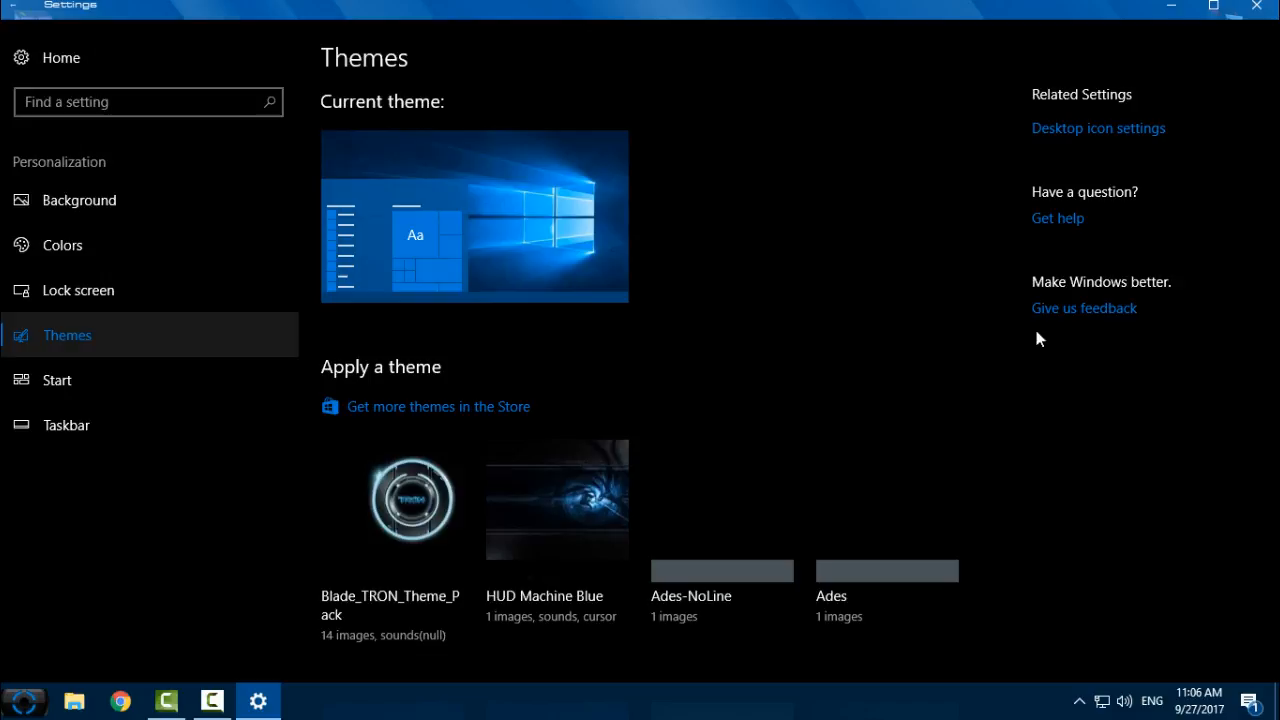
scroll(down, 3)
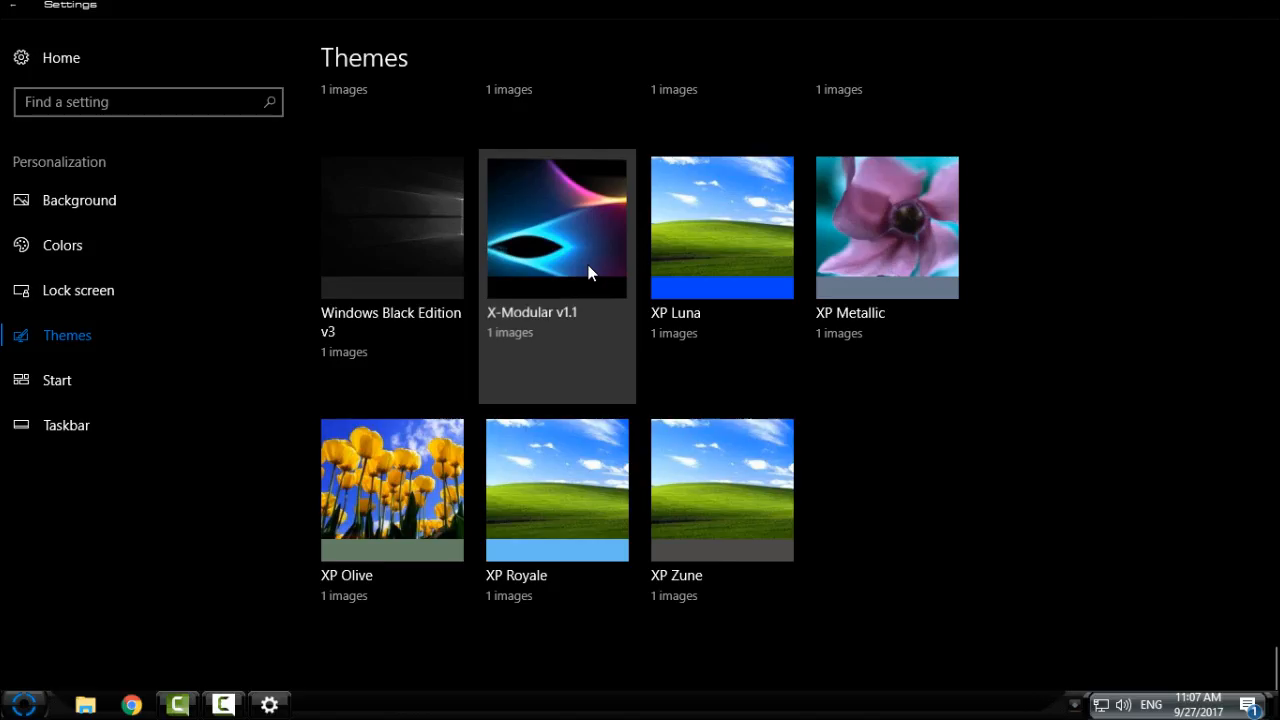
click(557, 226)
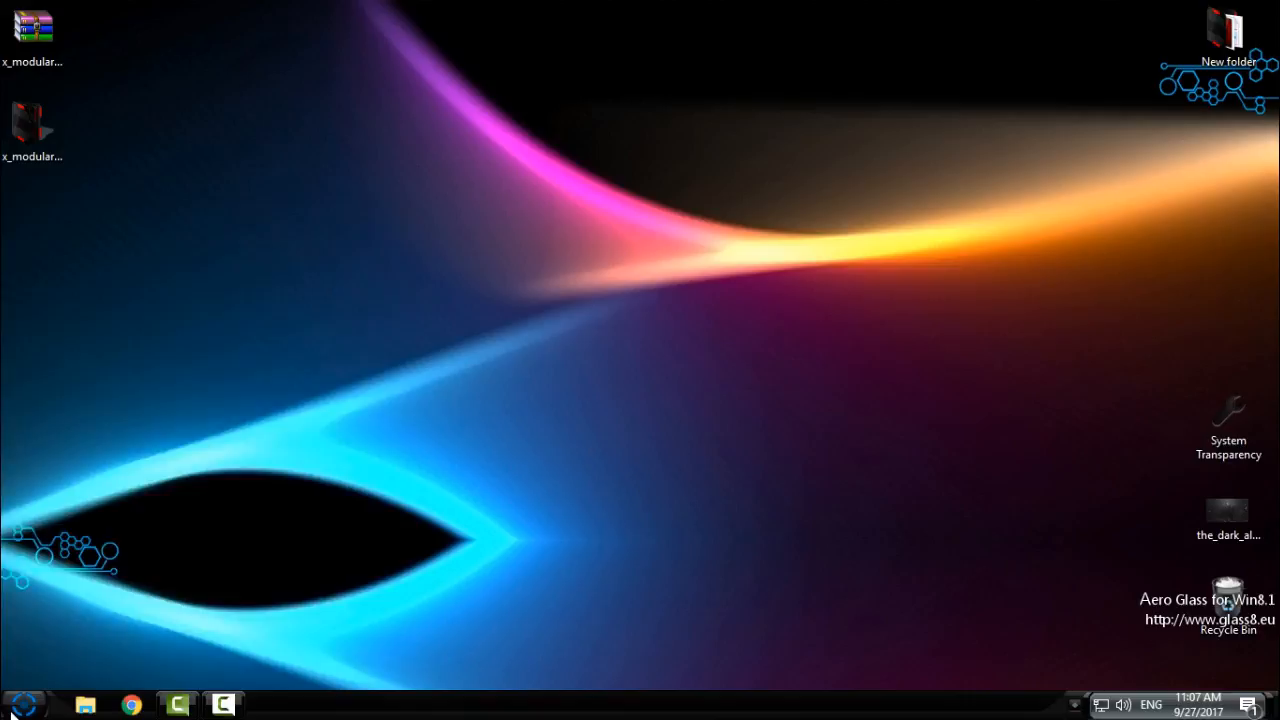
click(24, 705)
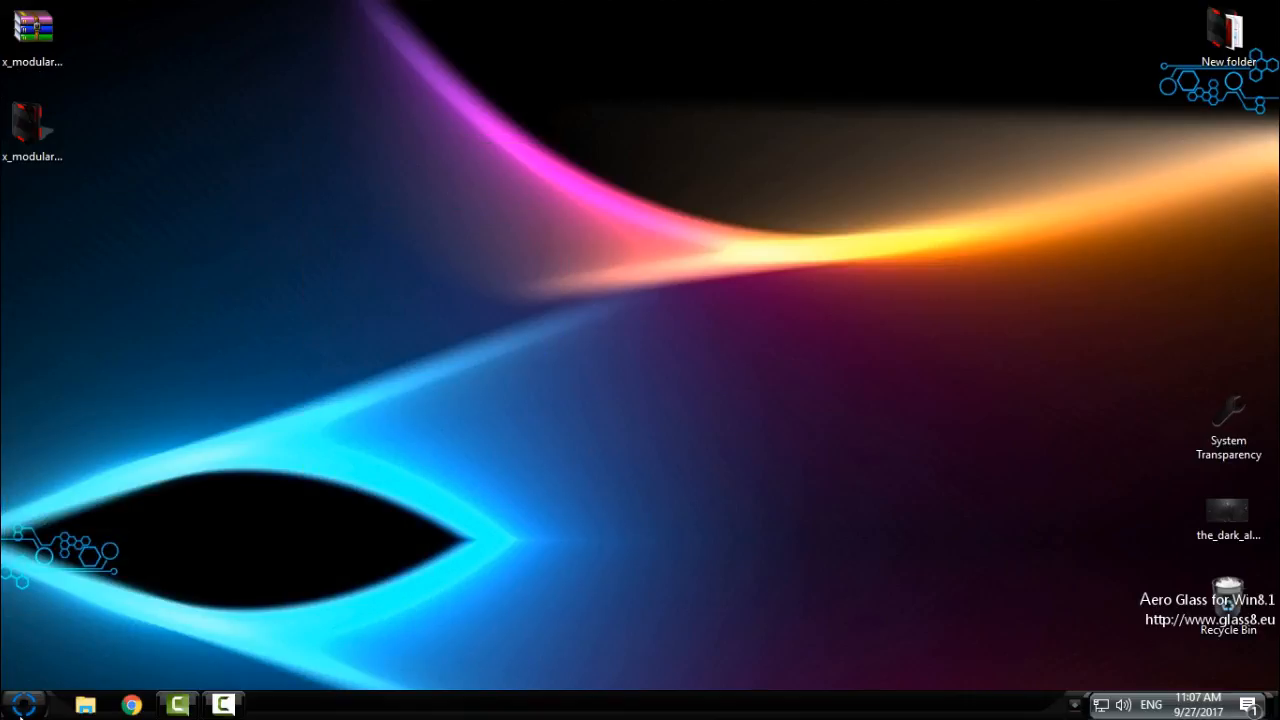
click(22, 704)
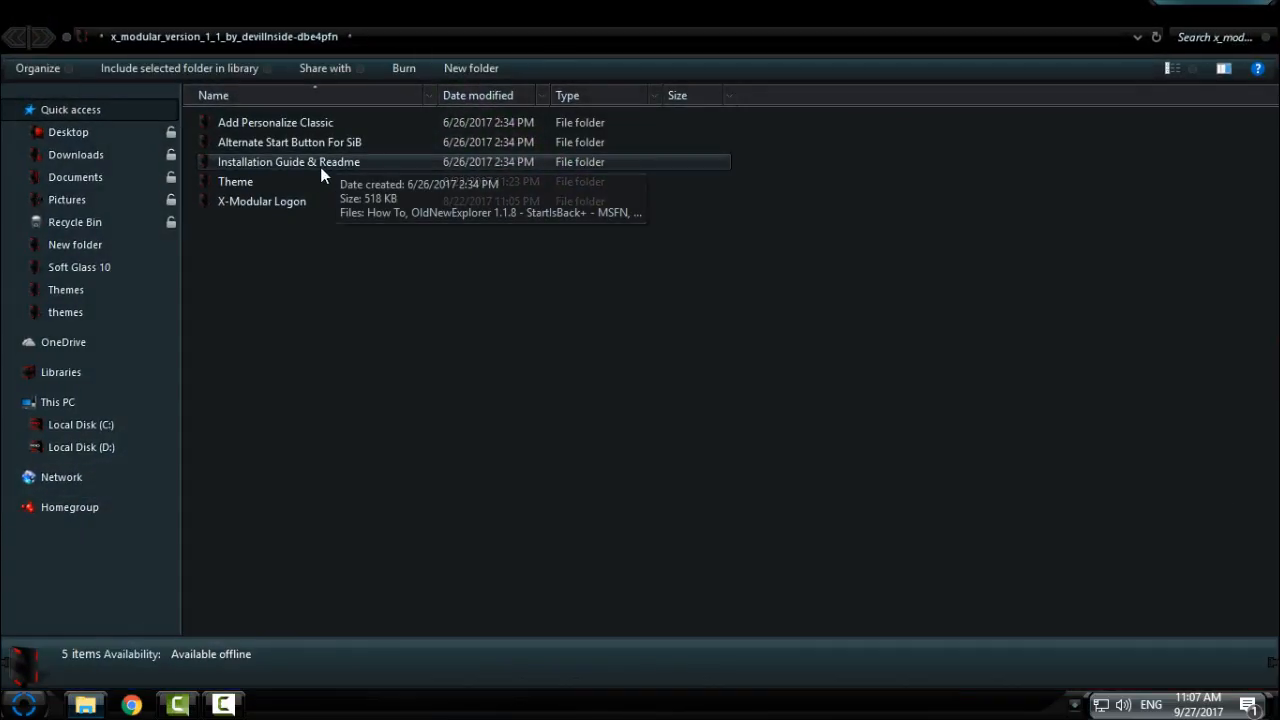
click(261, 201)
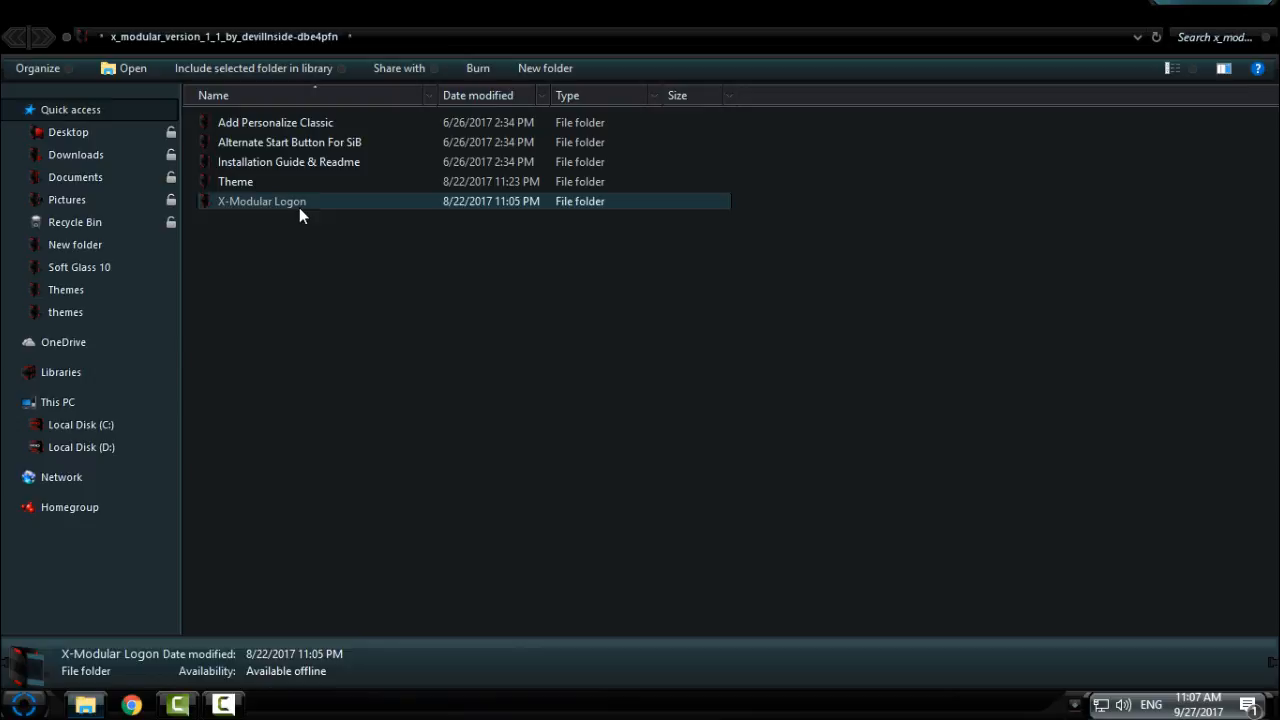
double_click(261, 201)
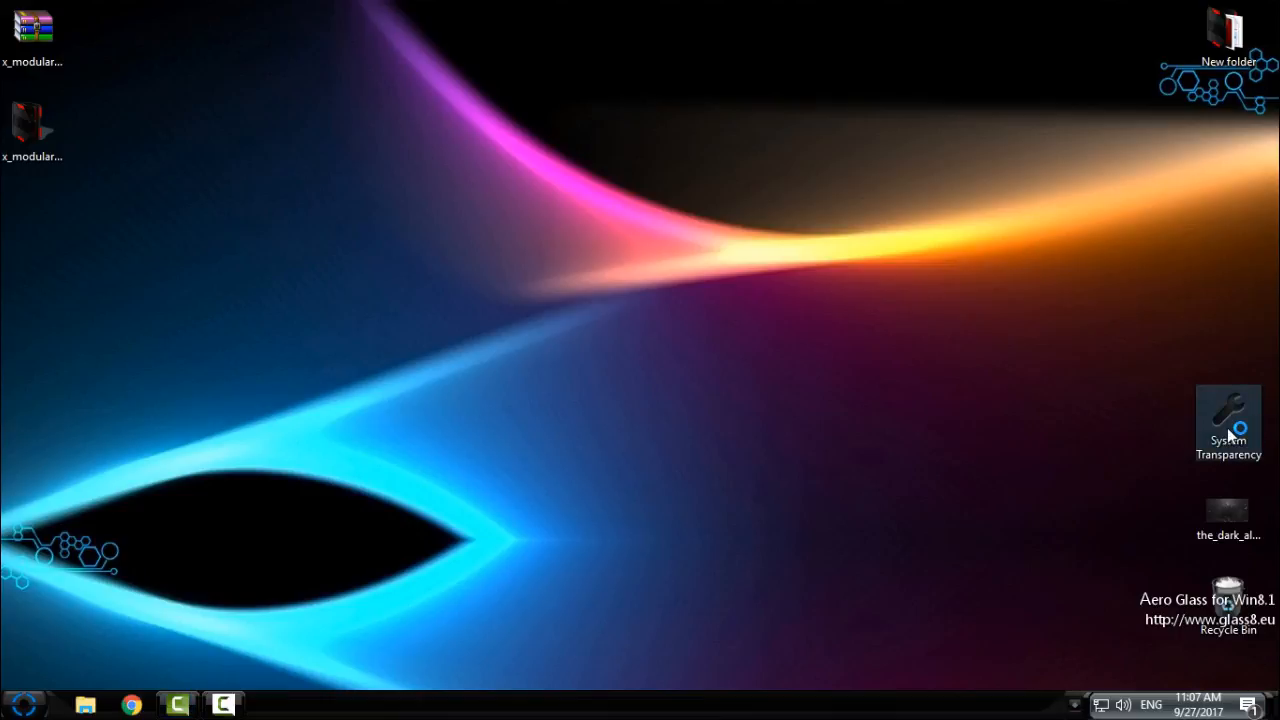
Step: Run System Transparency at level 222 with Start menu transparency enabled
click(1100, 704)
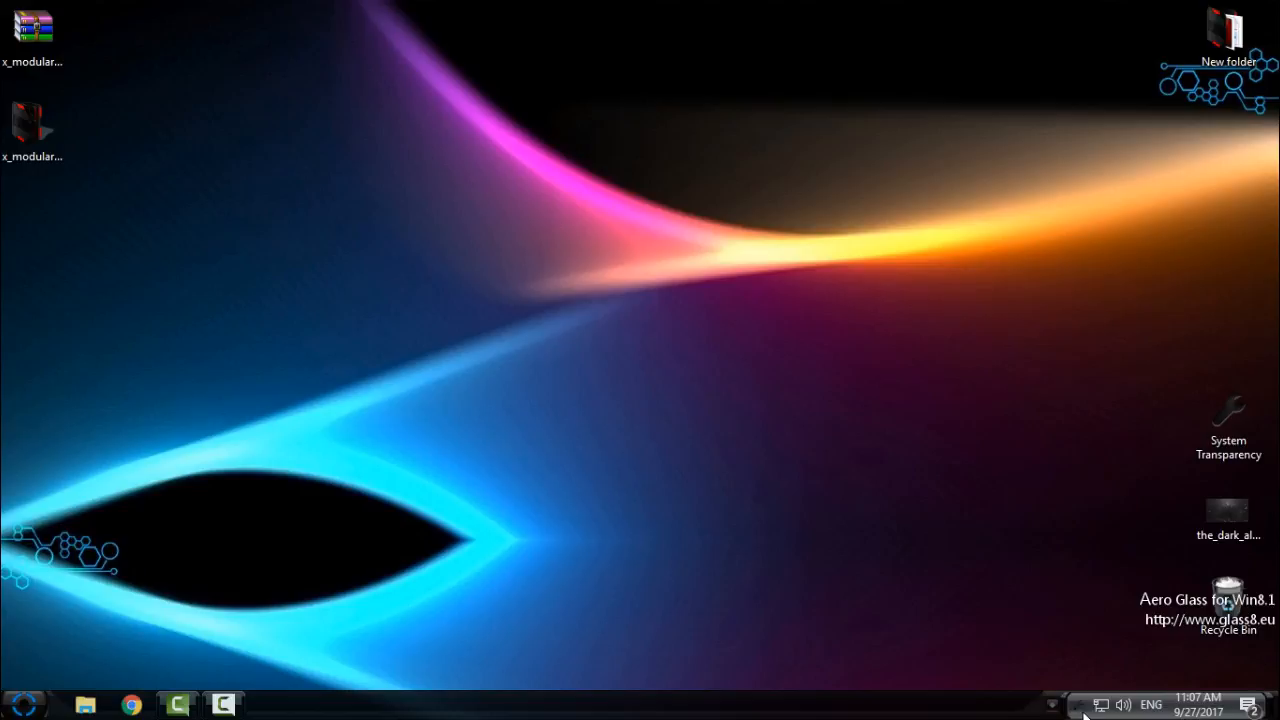
mouse_move(1070, 705)
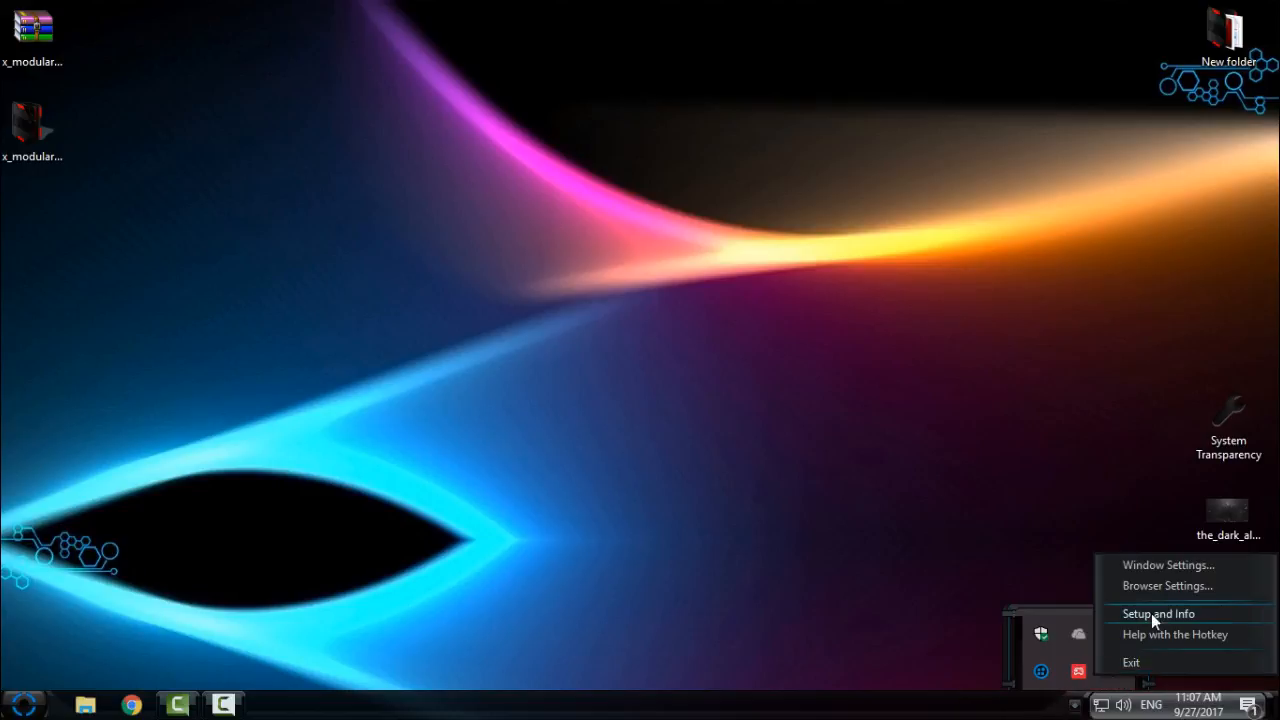
click(1157, 613)
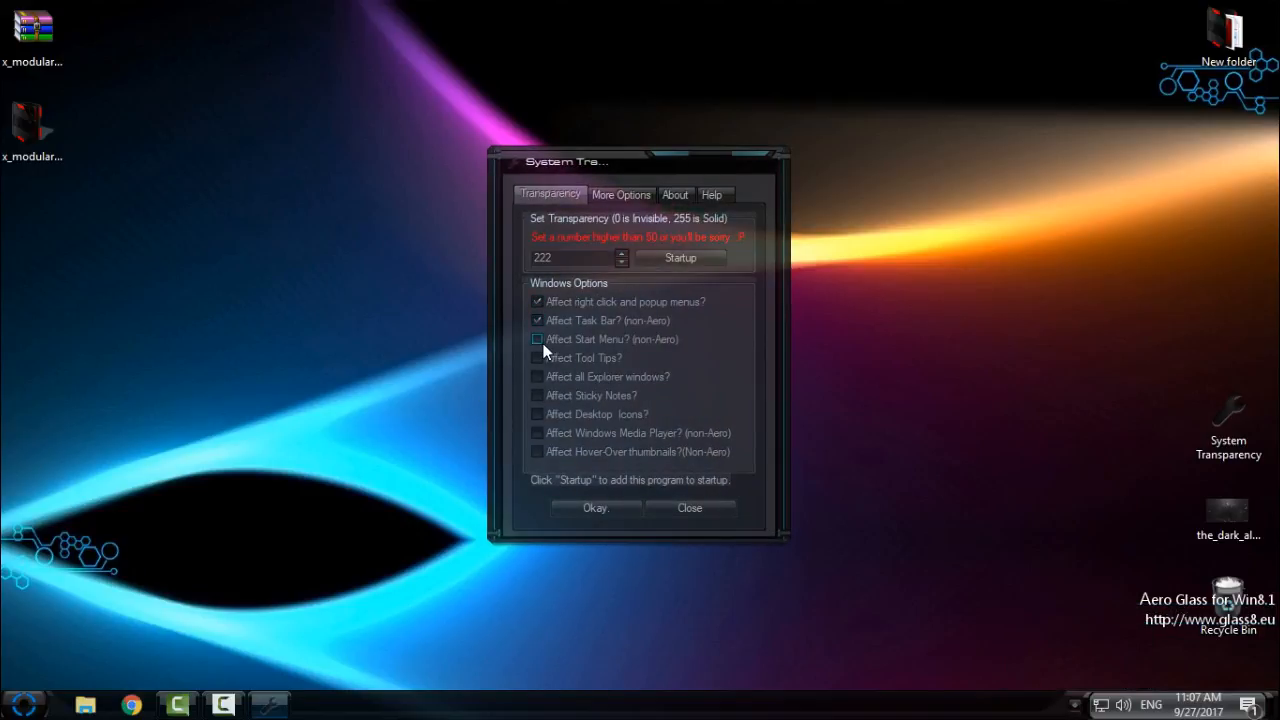
click(538, 339)
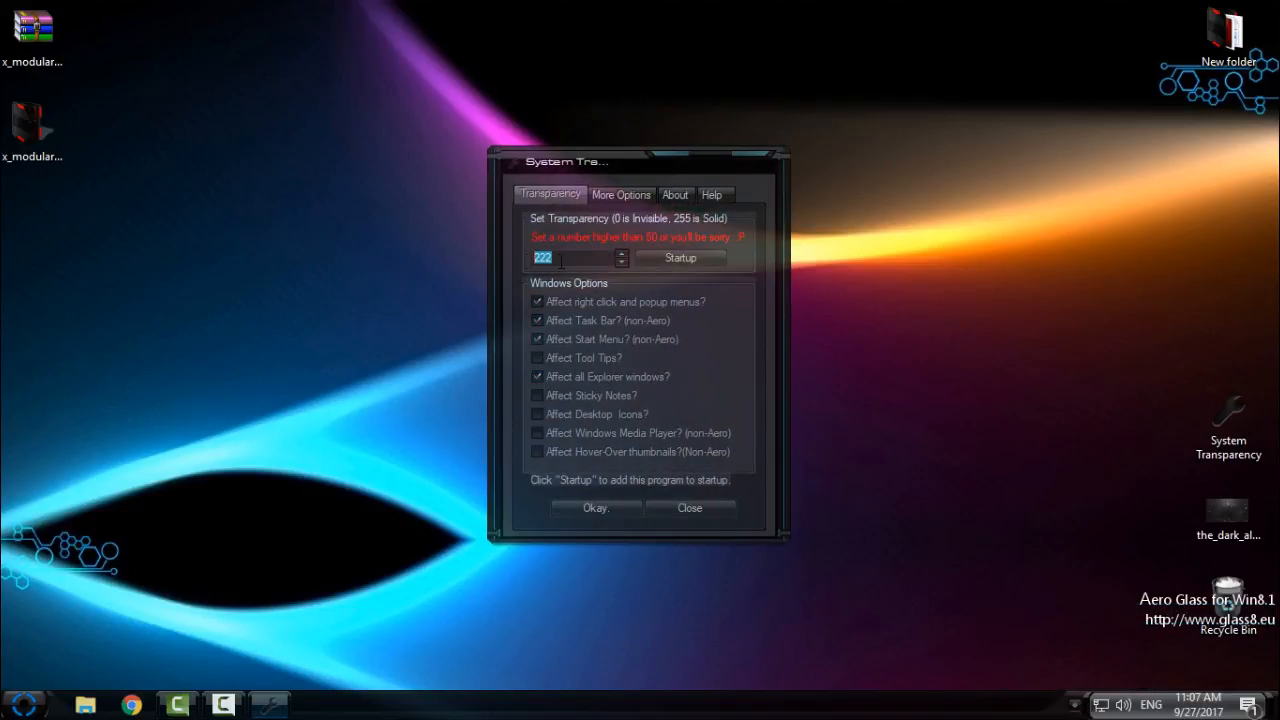
mouse_move(410, 268)
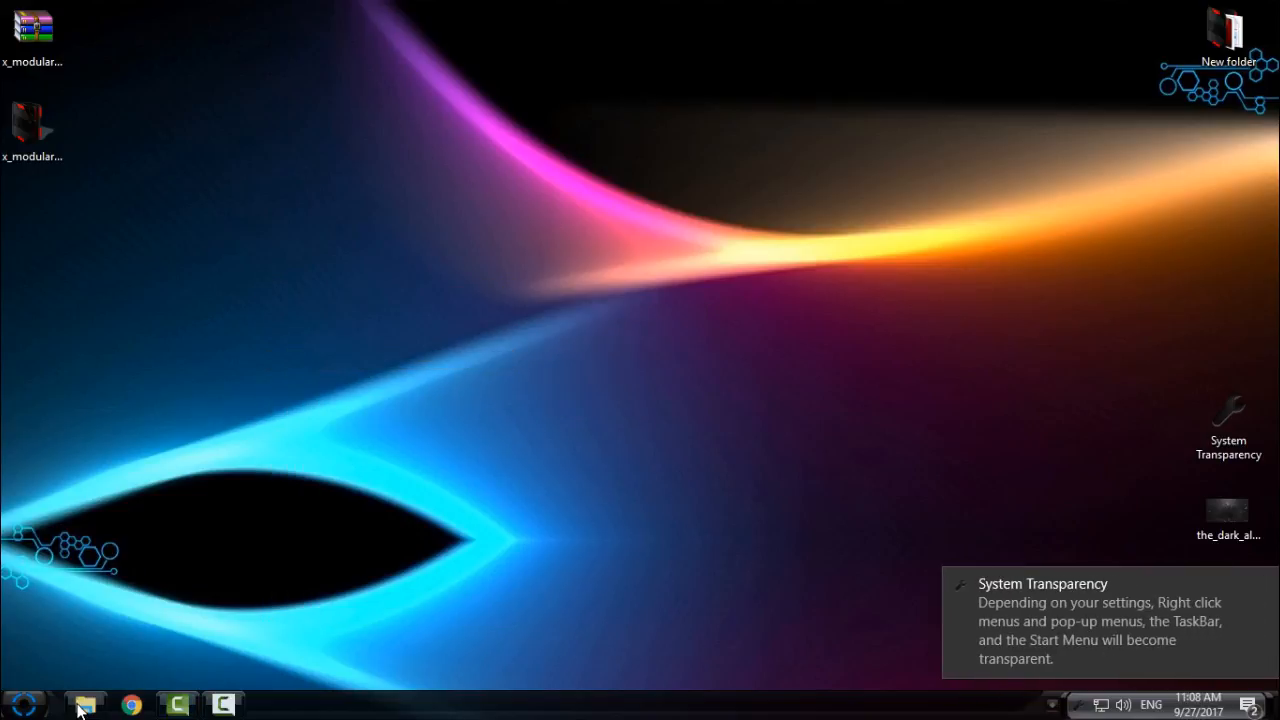
Step: Refresh the desktop, view the transparent Start menu, and open StartIsBack configuration
click(85, 705)
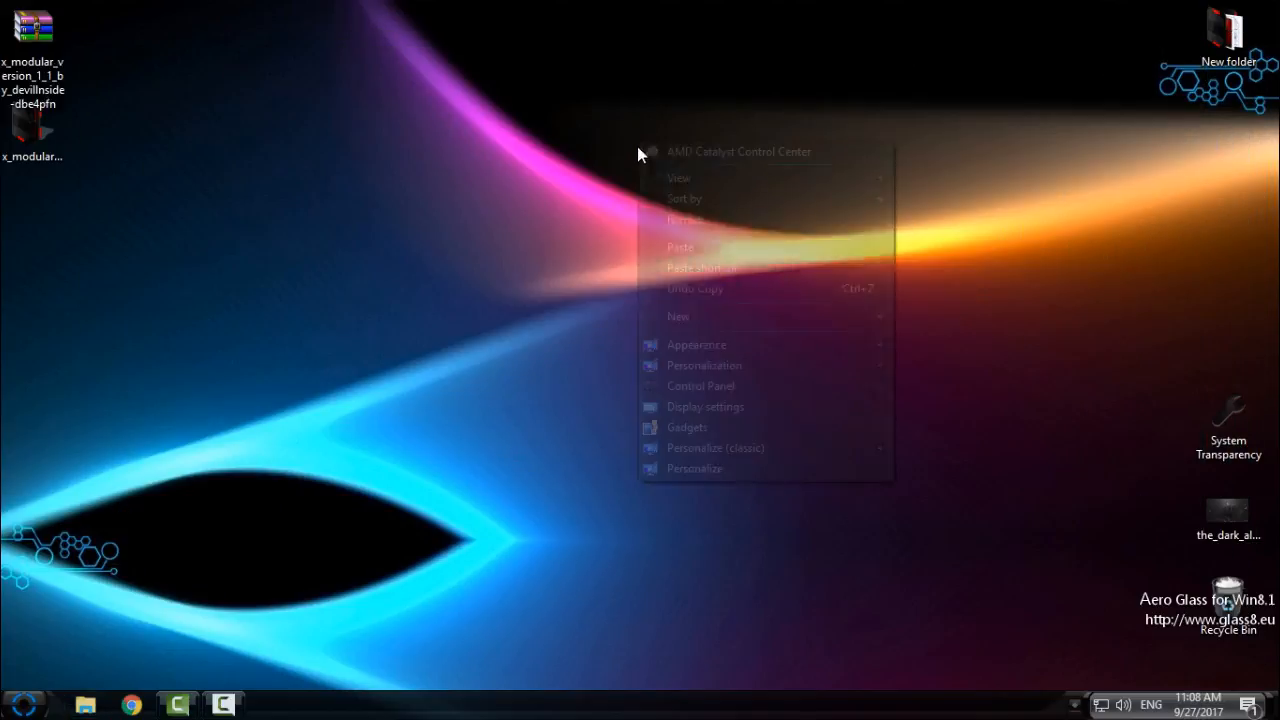
click(413, 298)
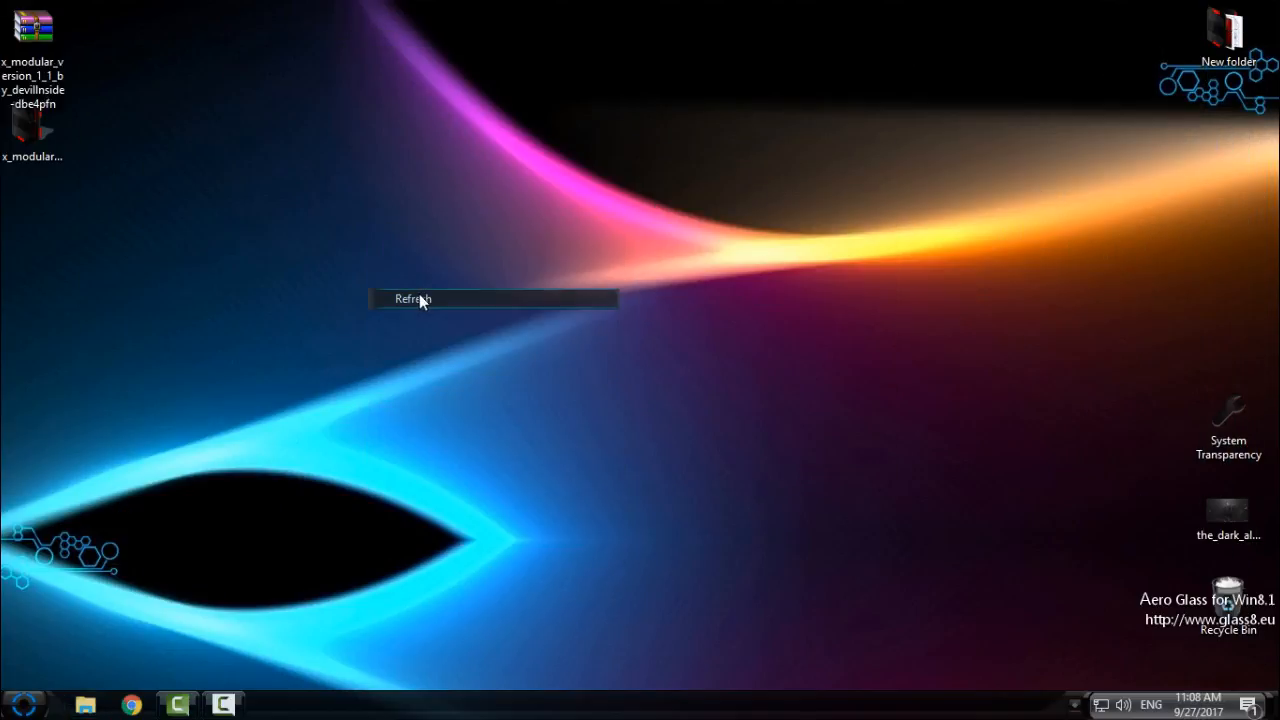
click(24, 705)
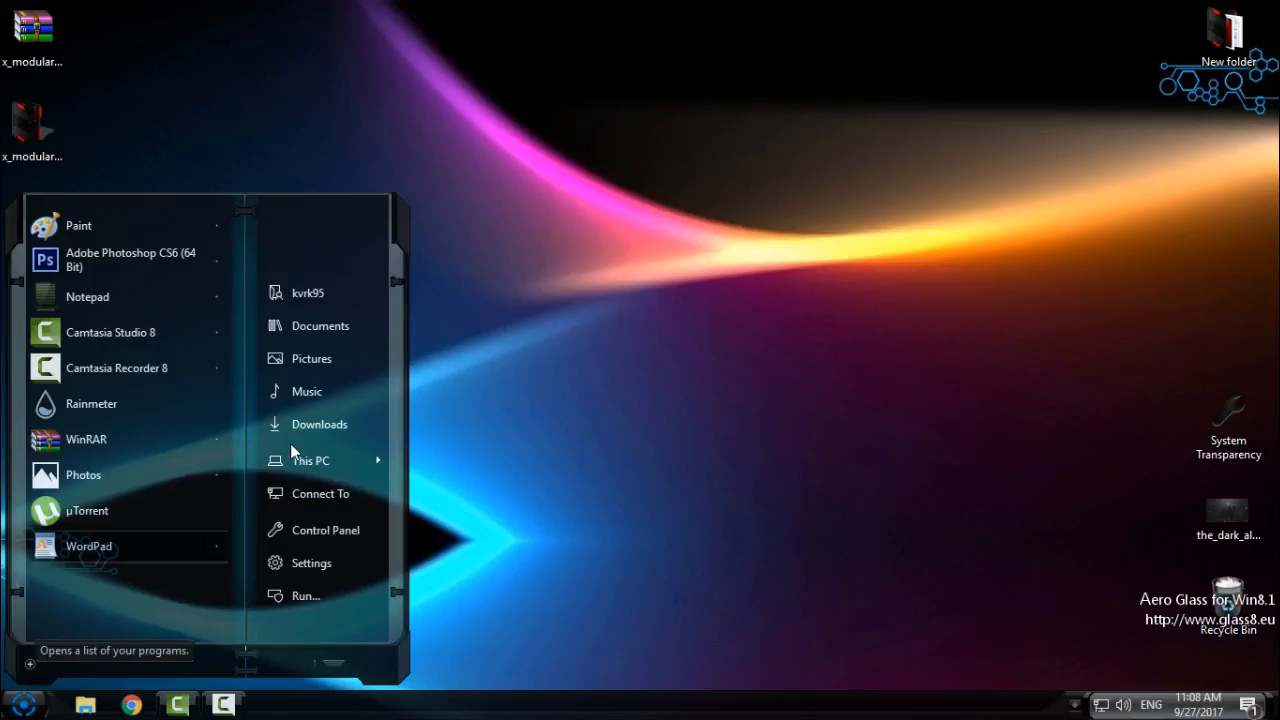
mouse_move(335, 208)
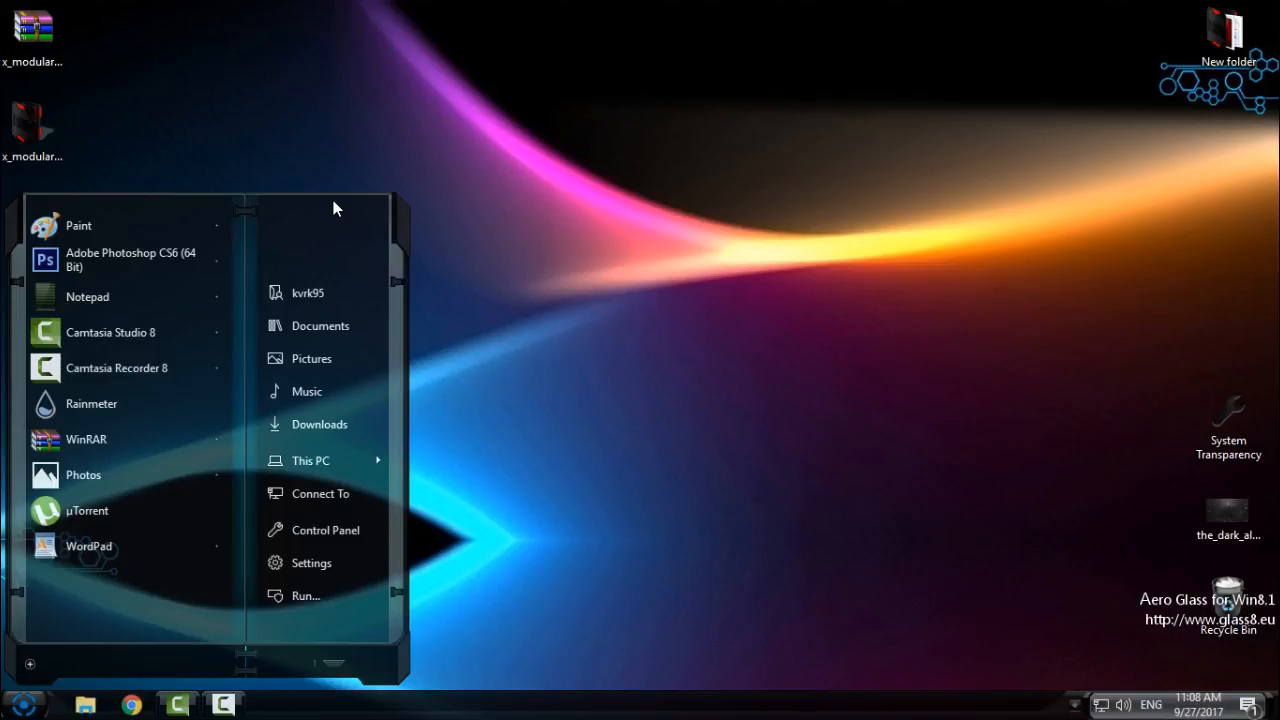
click(370, 222)
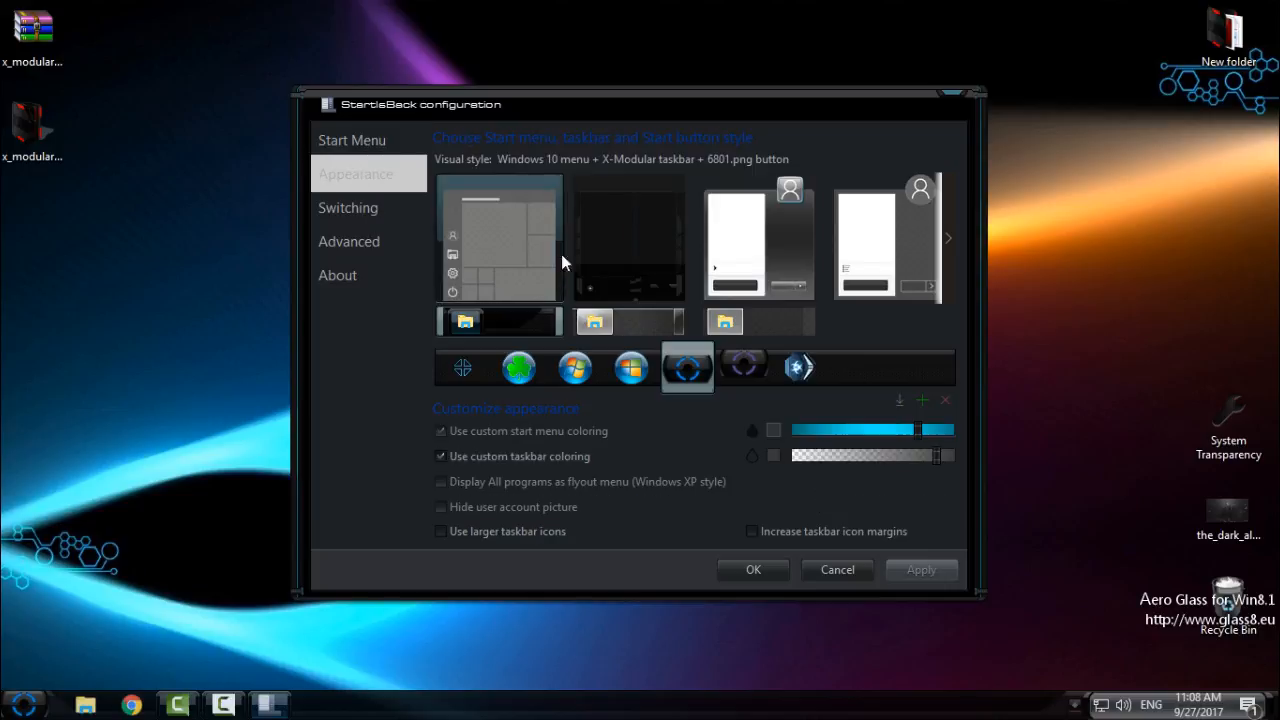
Step: Select the first start button style and begin adding a custom start button image
click(462, 367)
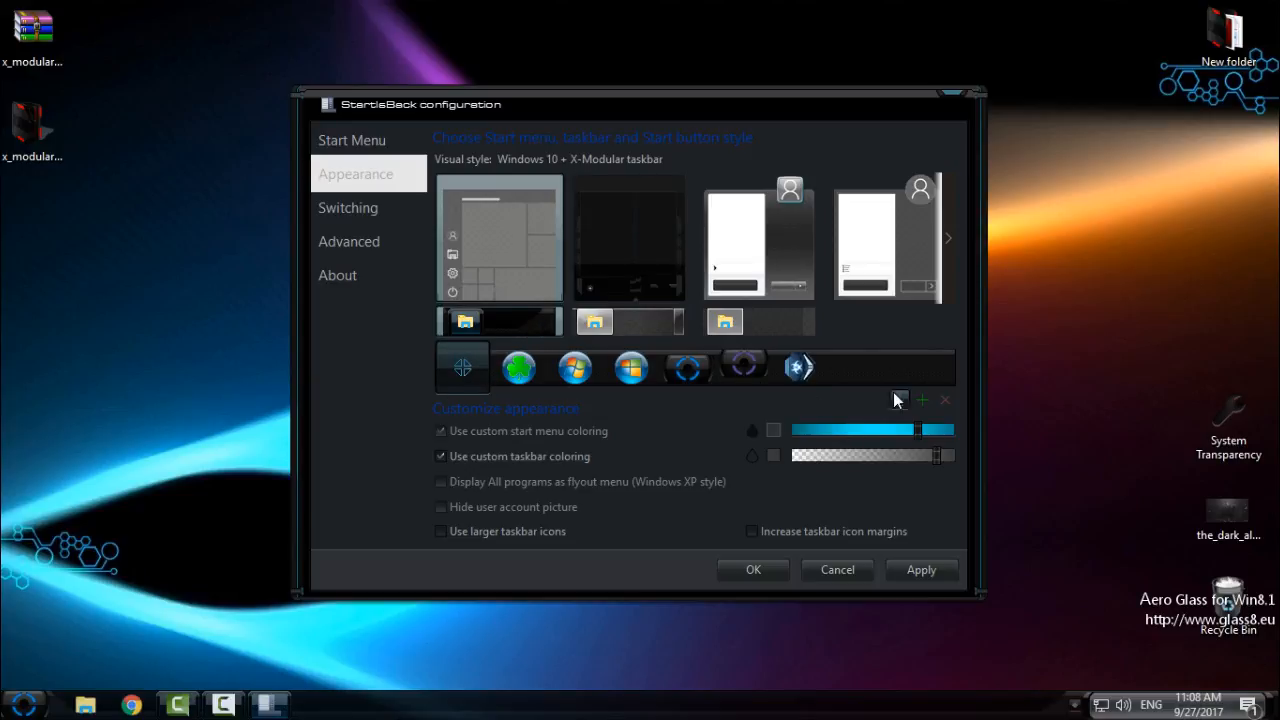
mouse_move(925, 408)
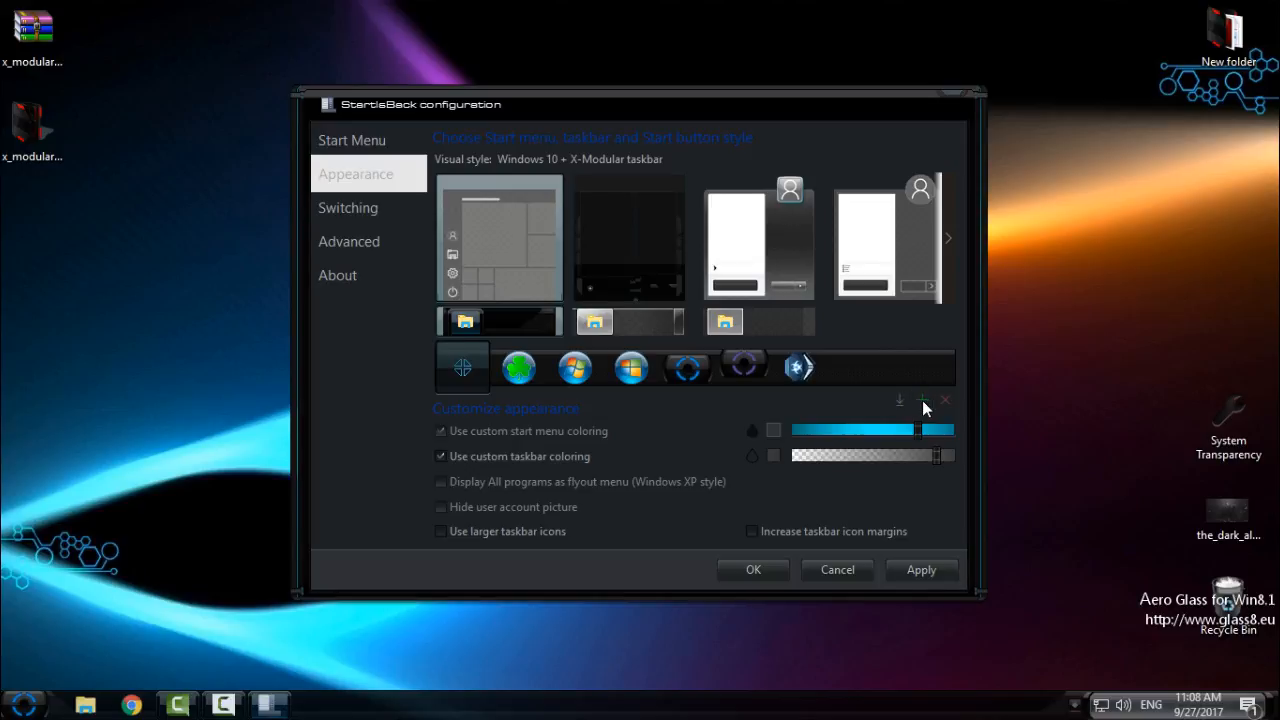
click(899, 400)
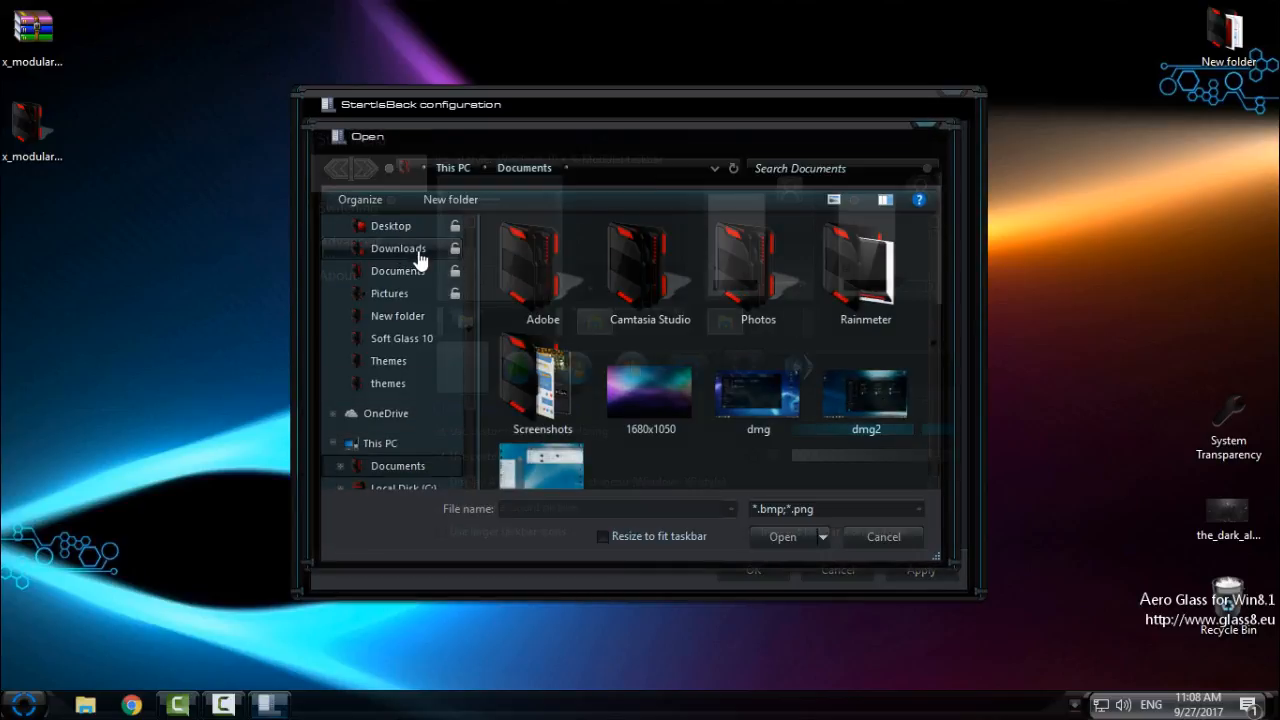
Step: Load X-Modular Start Orb from Desktop\x_modular\Alternate Start Button For SiB
click(390, 225)
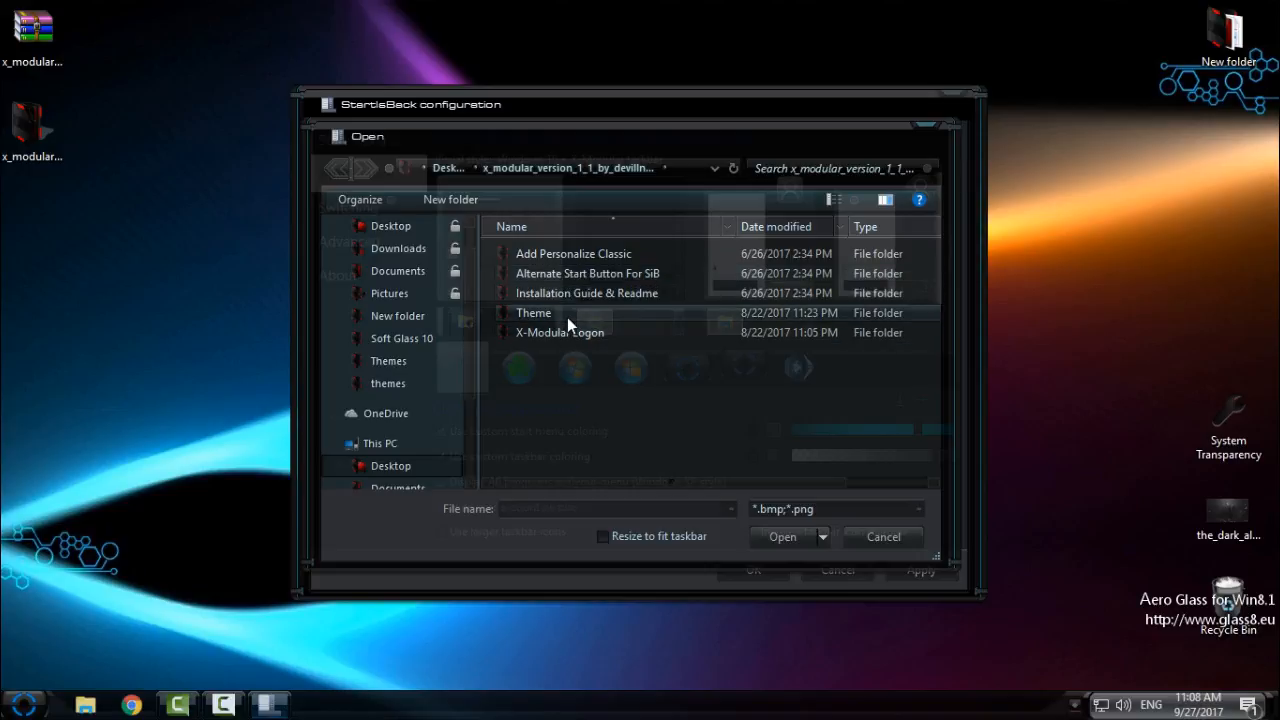
double_click(533, 312)
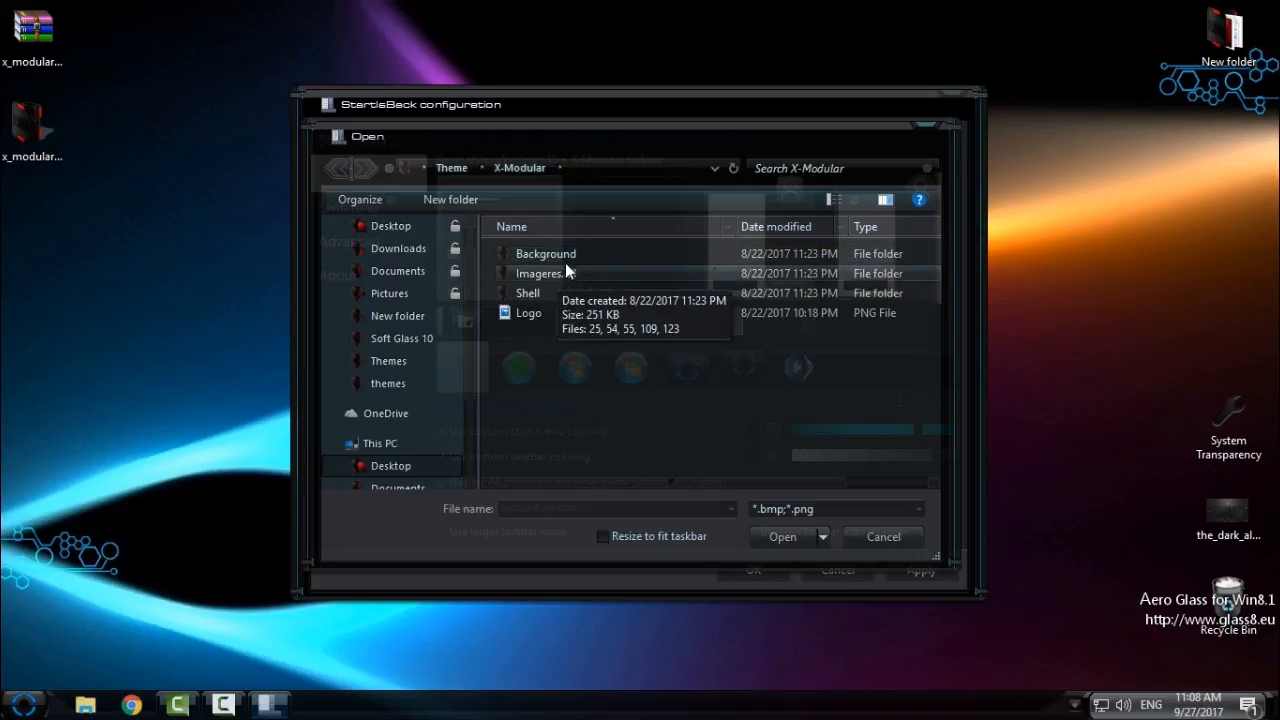
mouse_move(563, 301)
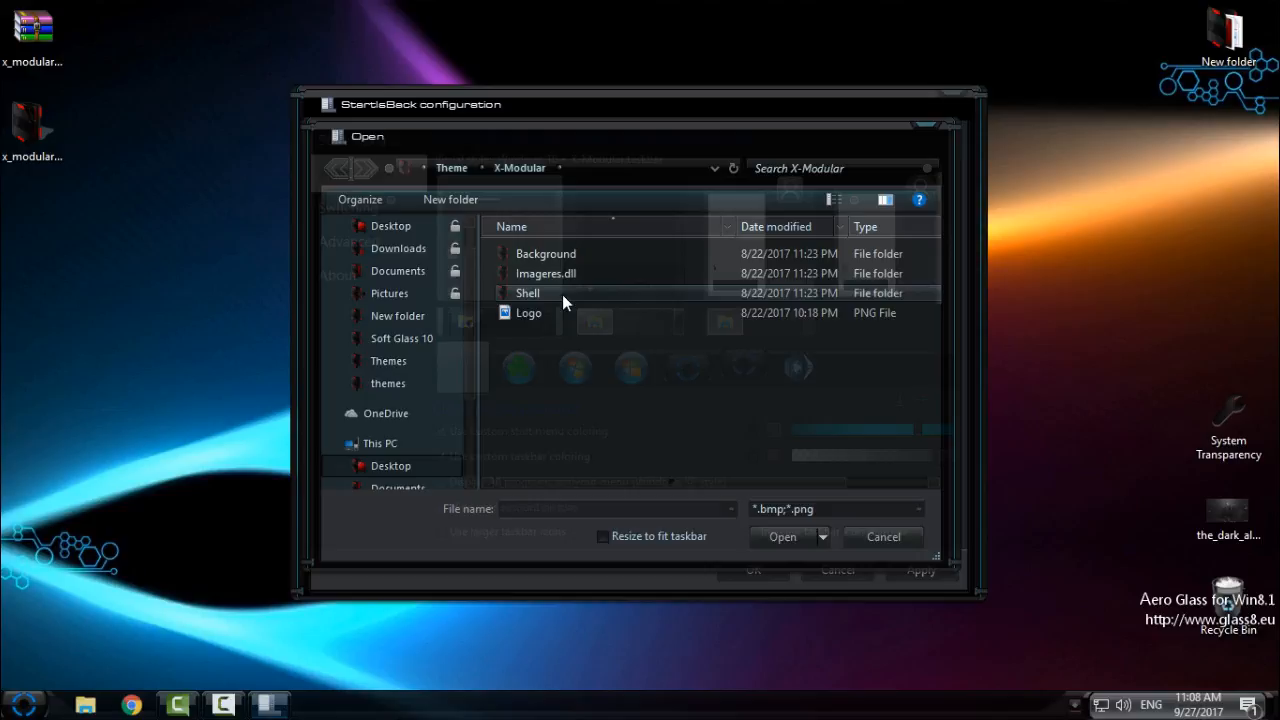
click(337, 168)
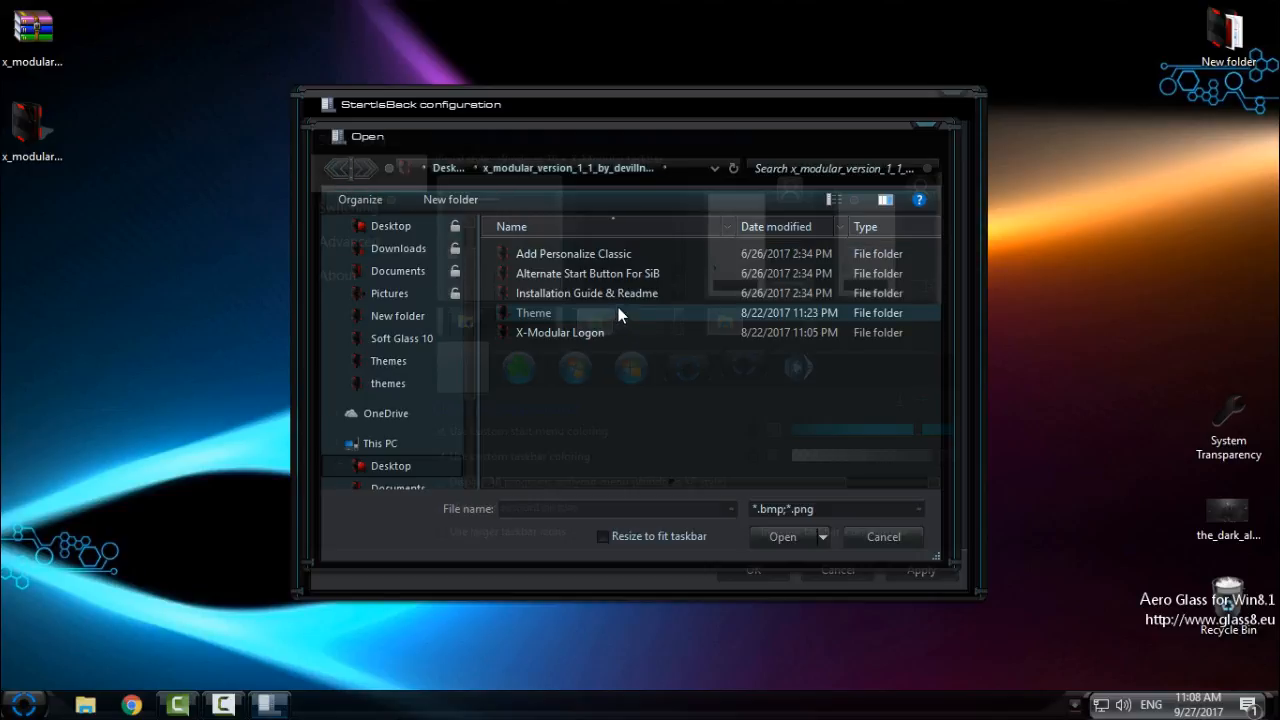
double_click(587, 273)
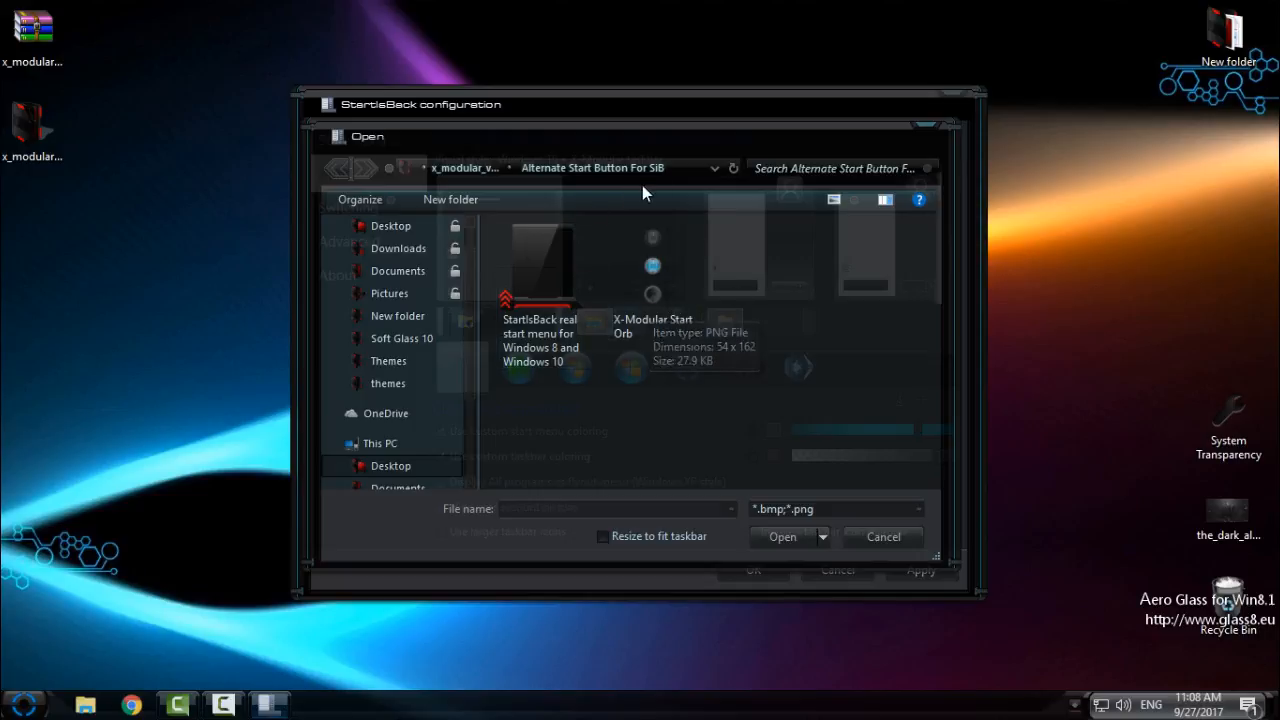
click(652, 275)
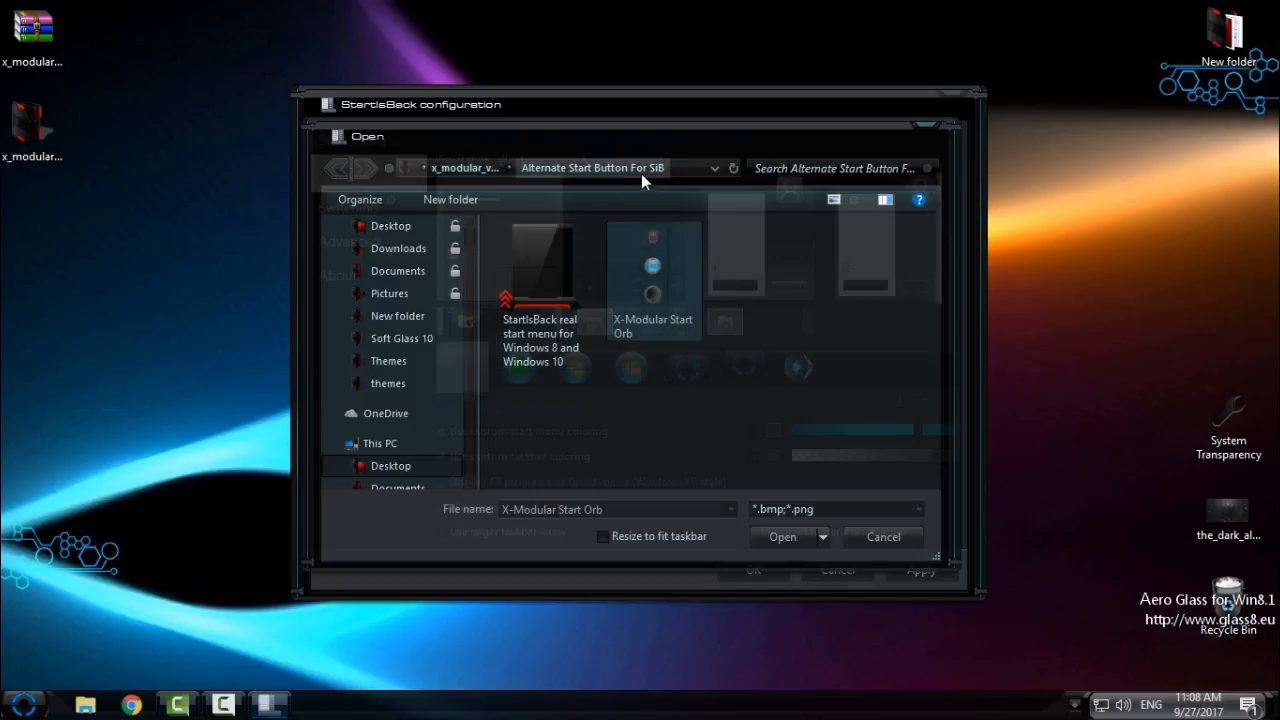
mouse_move(700, 400)
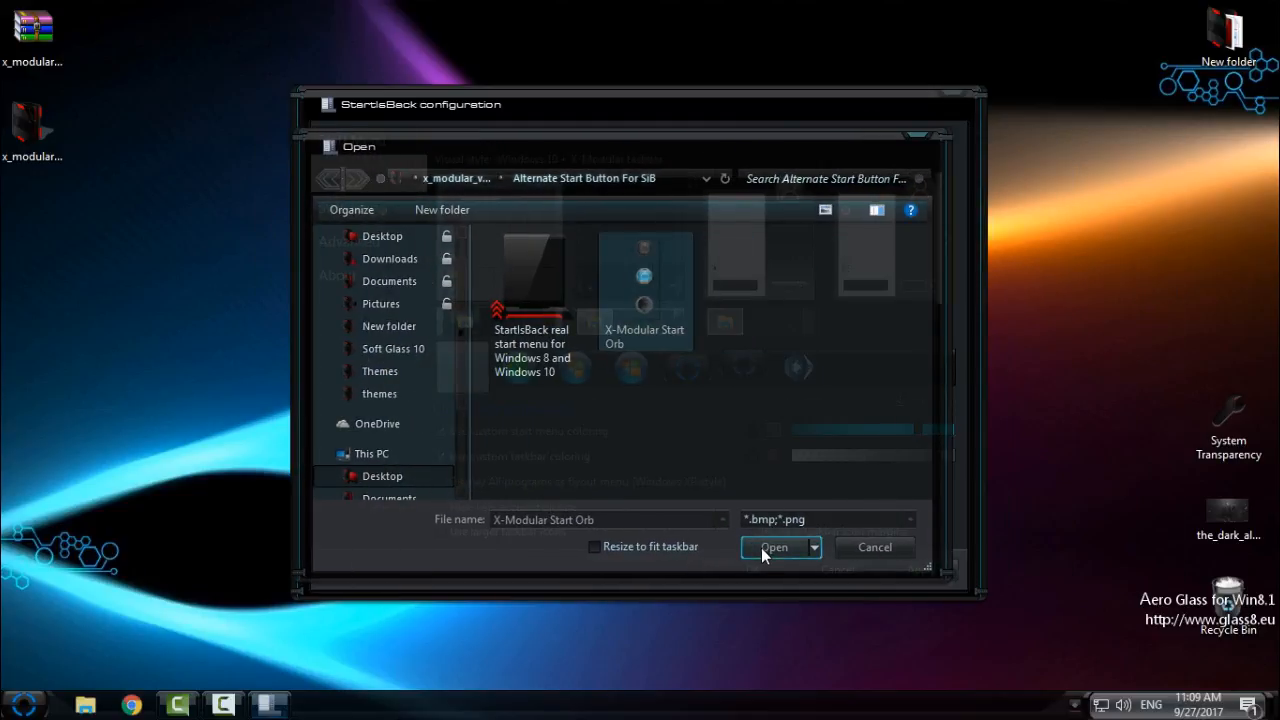
click(774, 547)
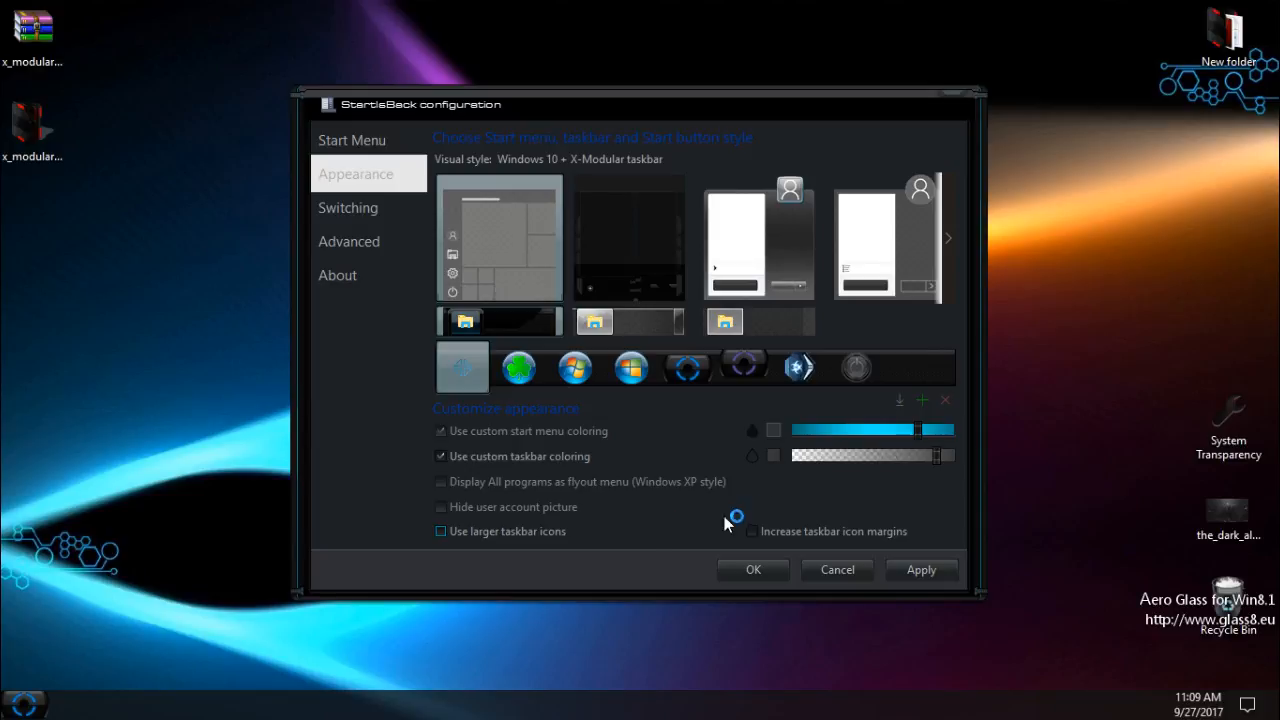
Step: Choose the X-Modular Start Orb and X-Modular menu style, apply, and close StartIsBack
click(855, 367)
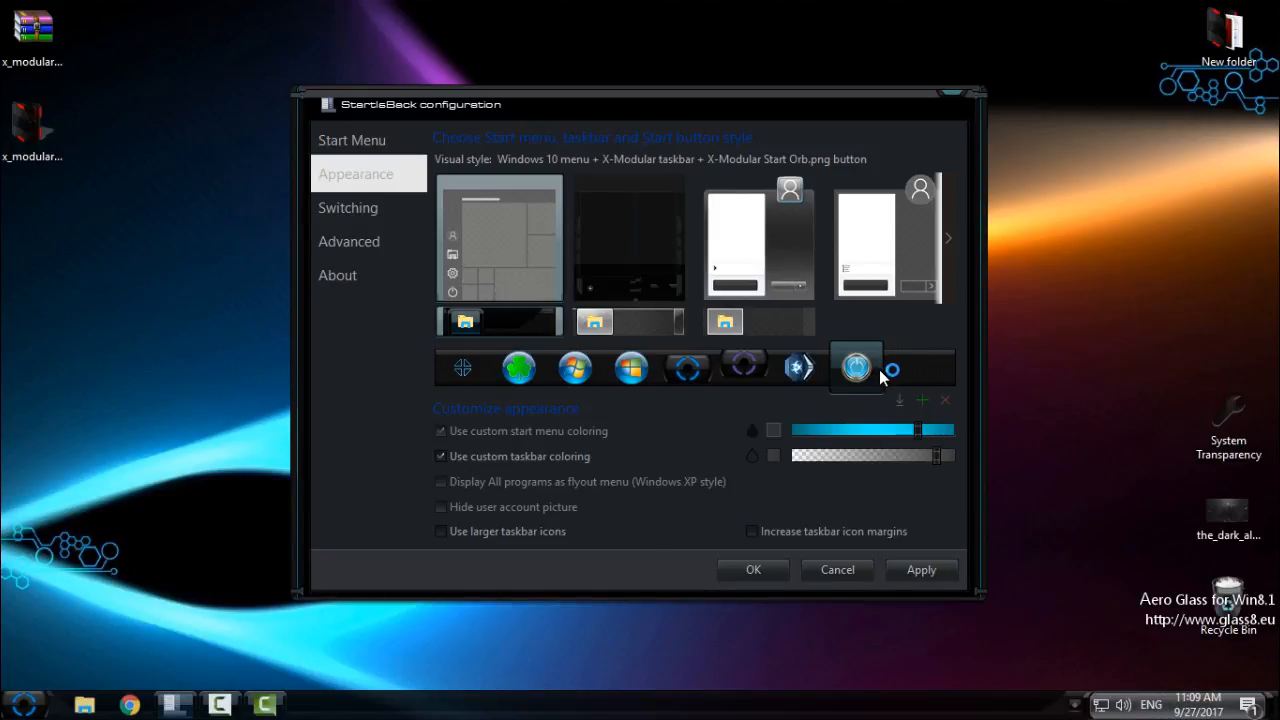
click(855, 367)
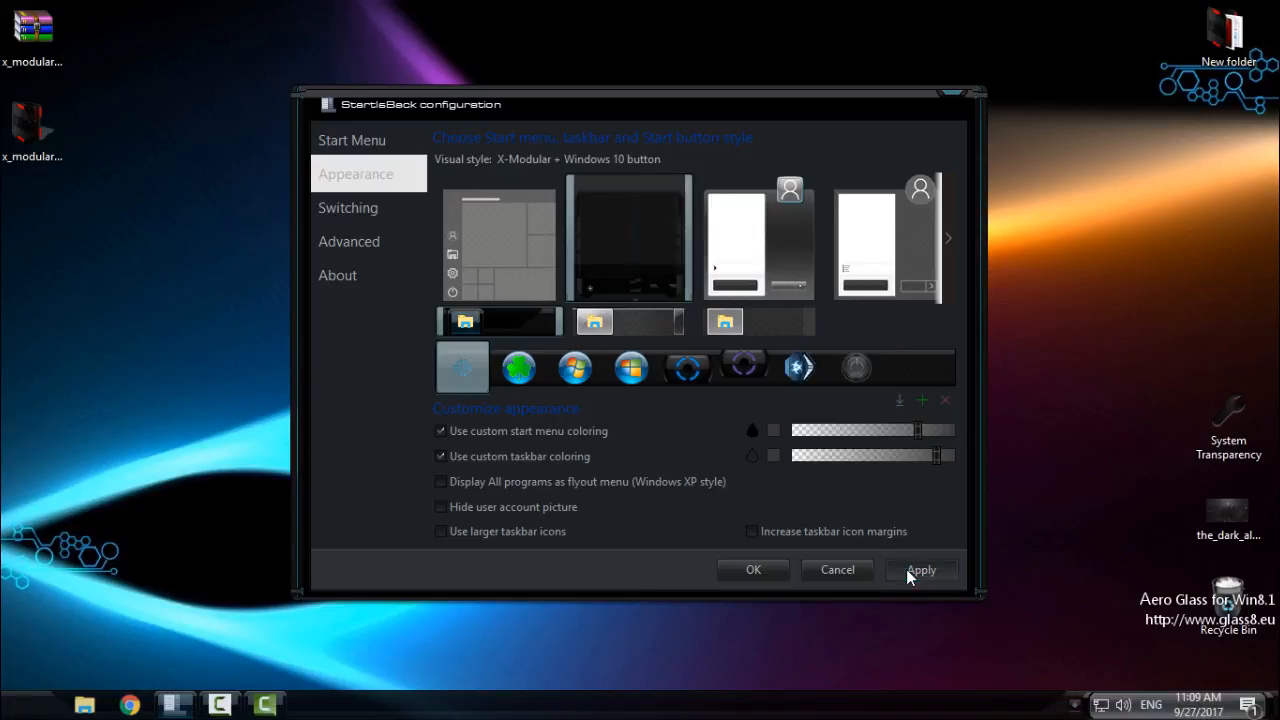
click(856, 367)
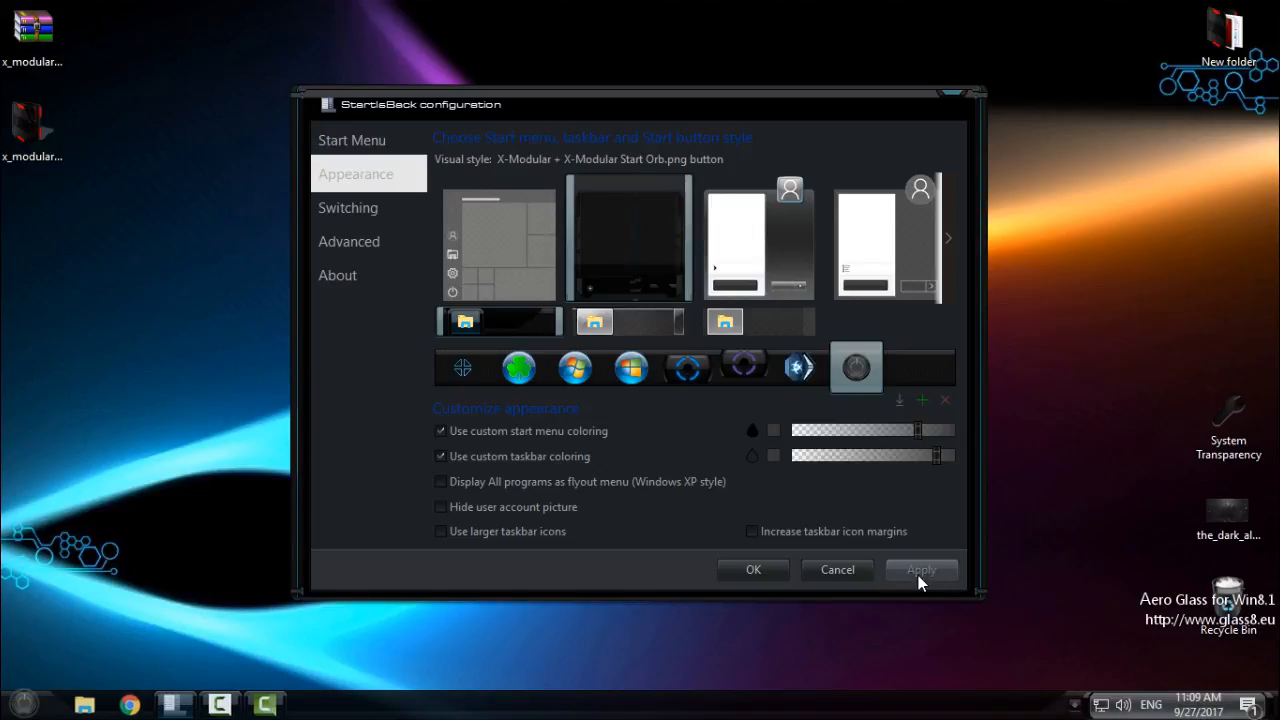
click(920, 569)
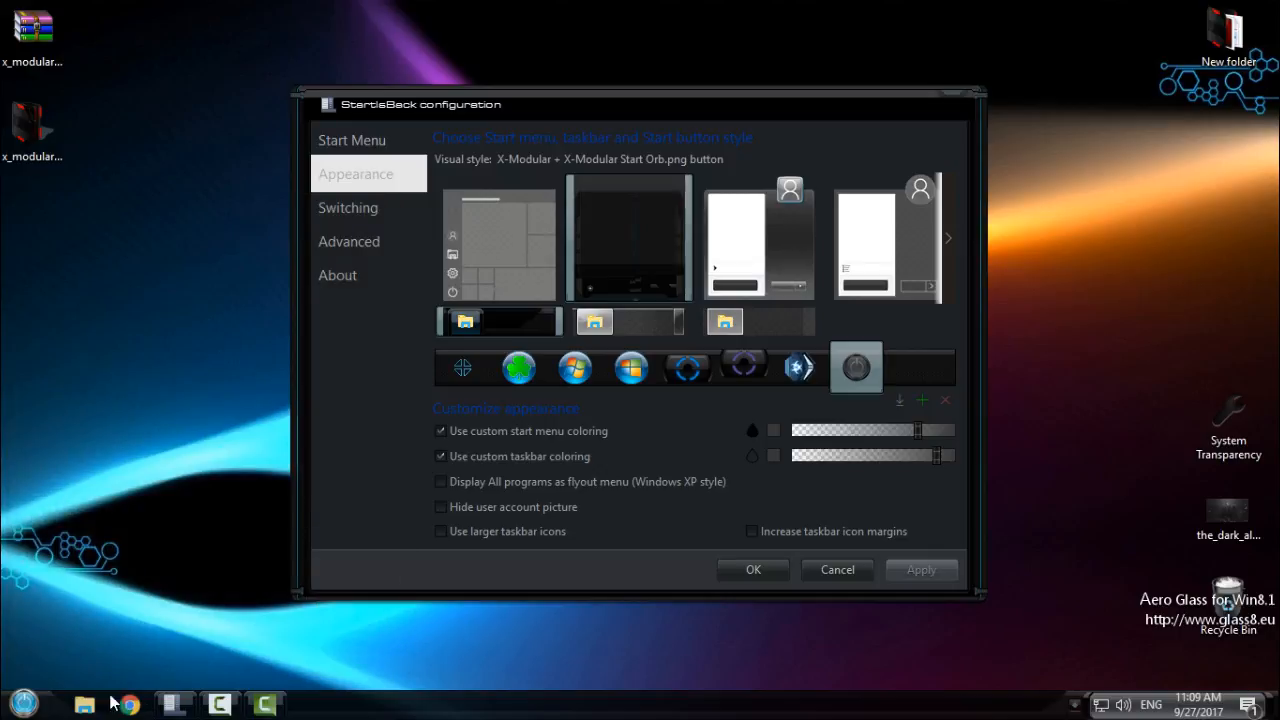
Step: Open and close the Start menu to check the X-Modular orb, then refresh the desktop
click(22, 703)
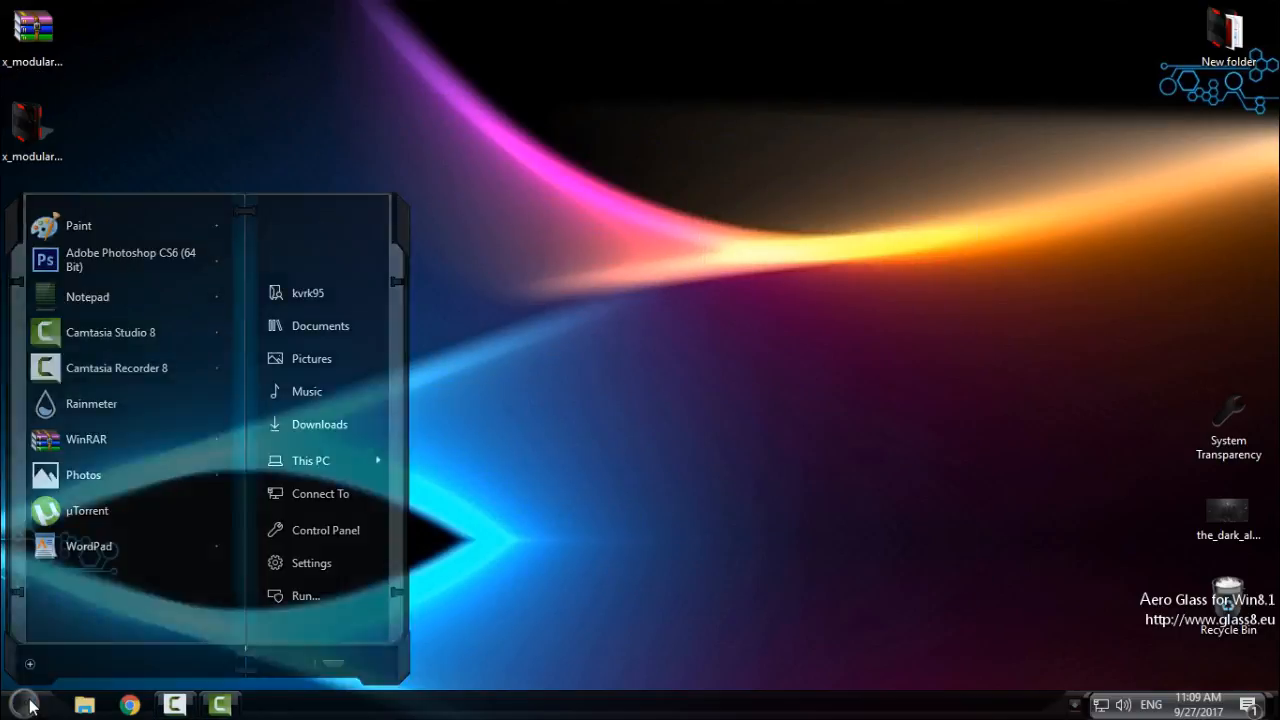
click(22, 704)
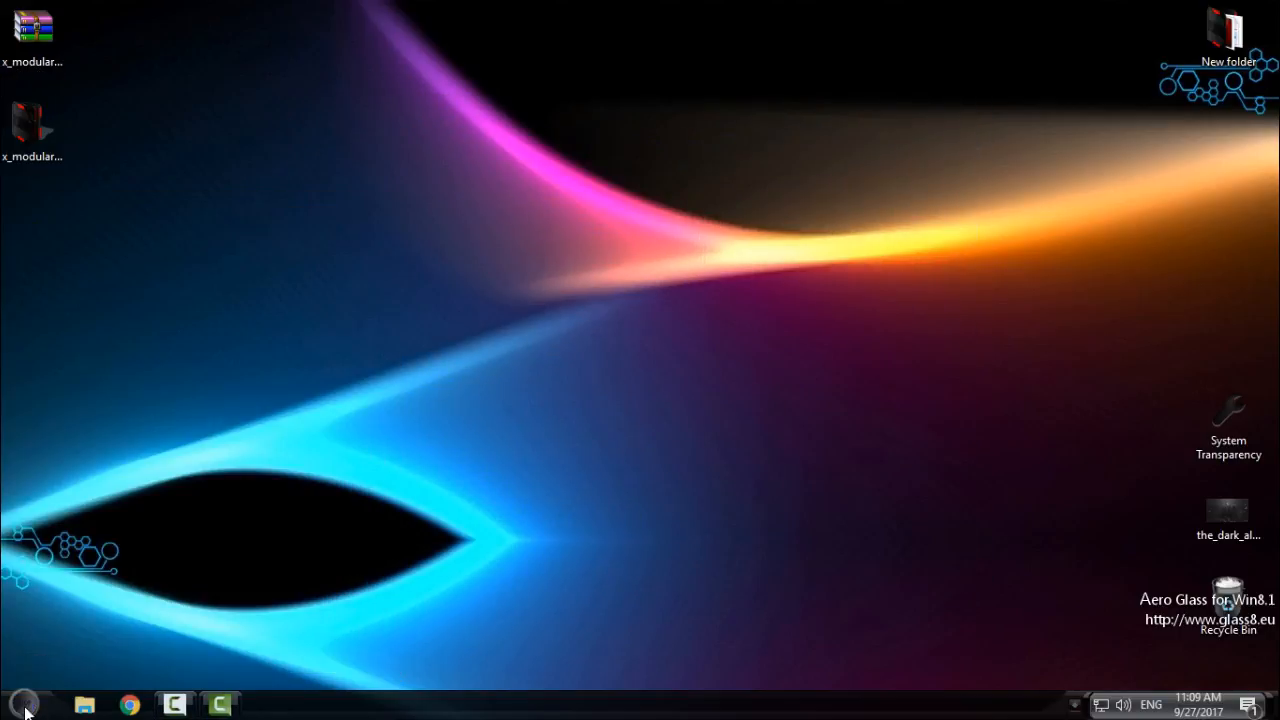
click(22, 703)
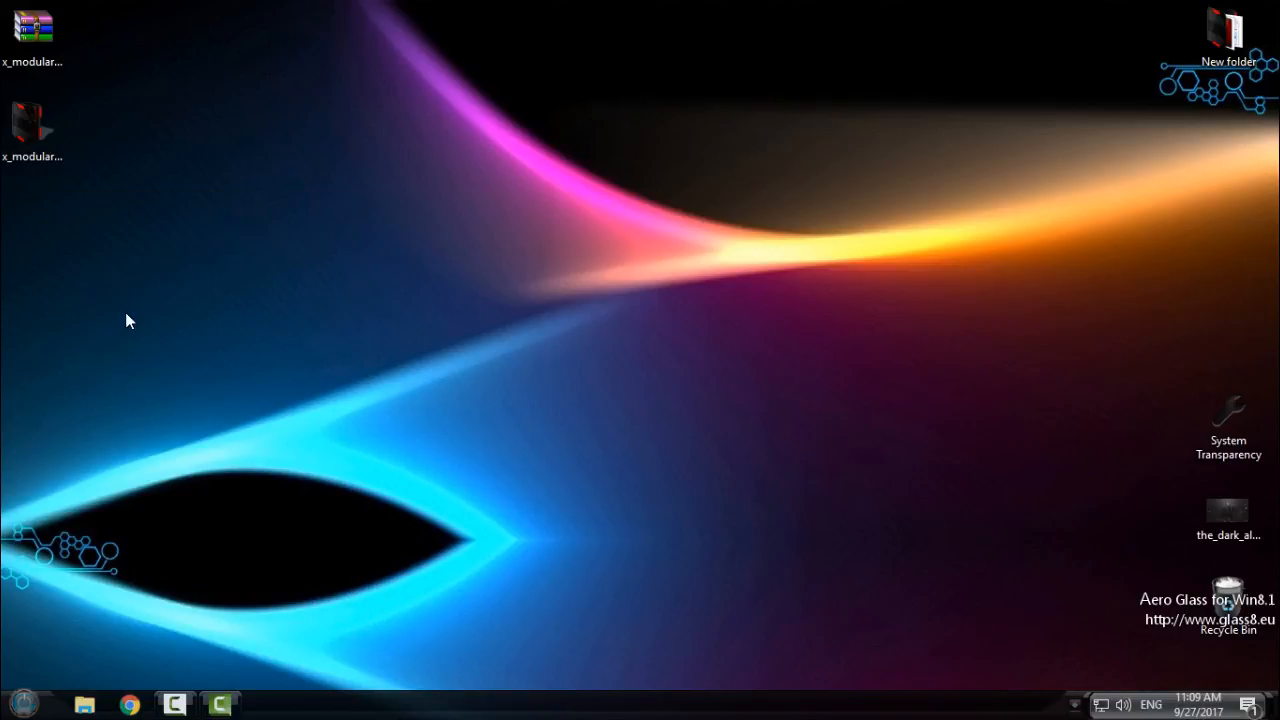
right_click(128, 320)
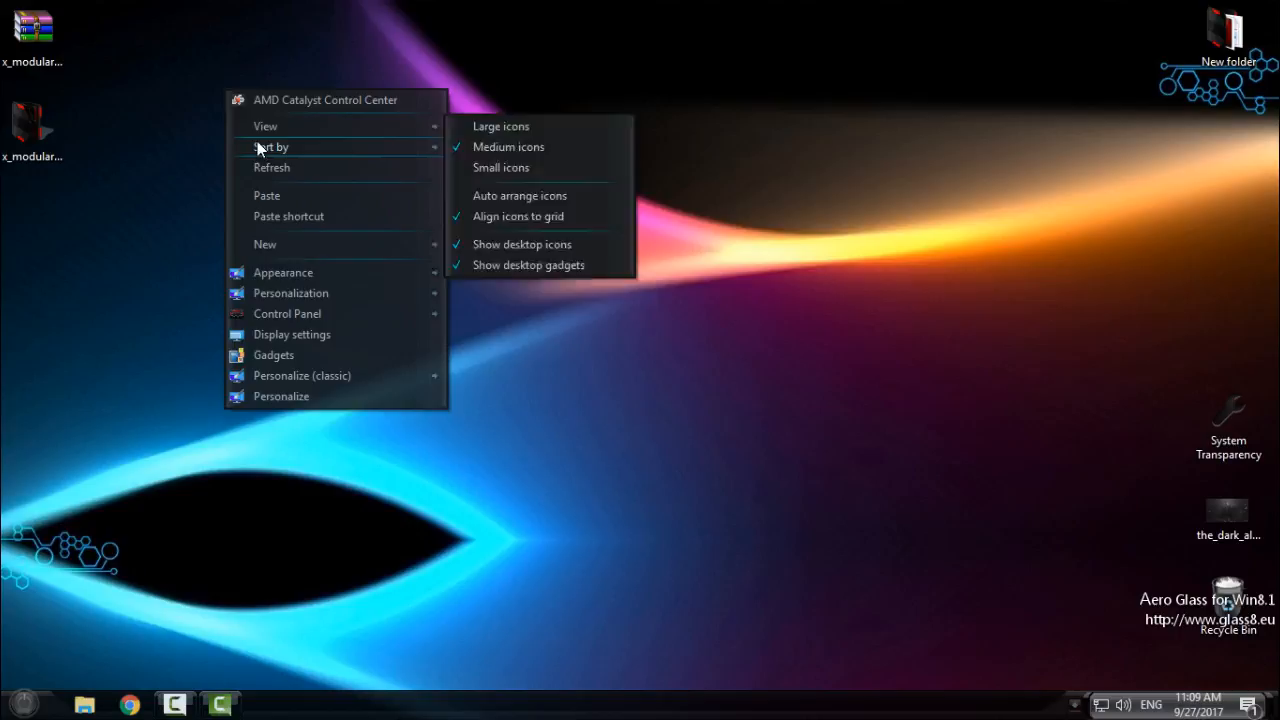
click(22, 703)
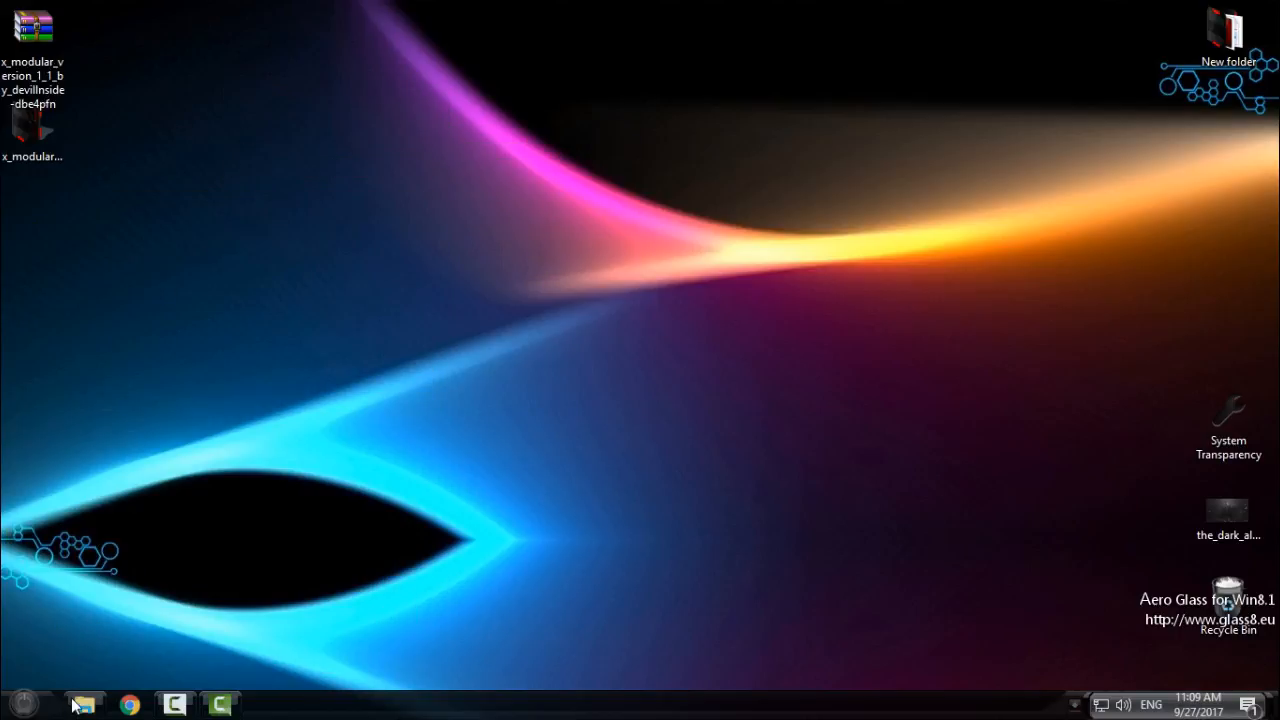
Step: Open File Explorer to view the X-Modular theme, then close it
click(84, 704)
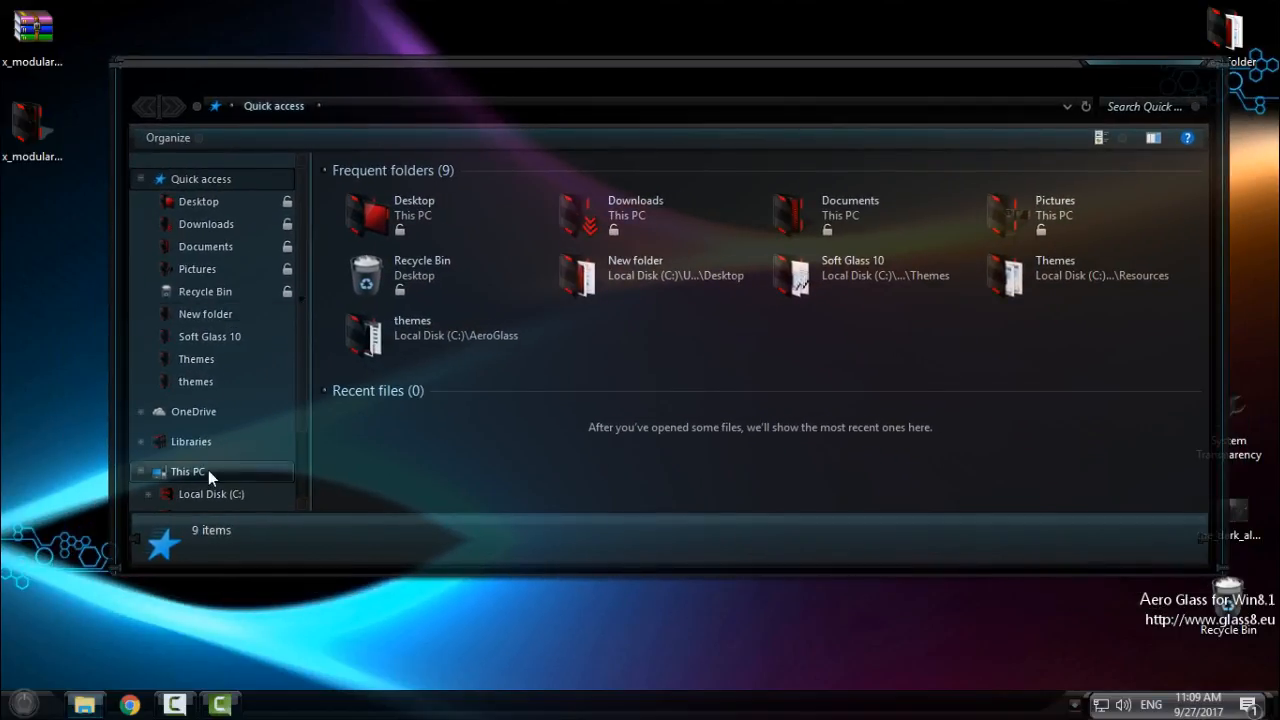
click(187, 471)
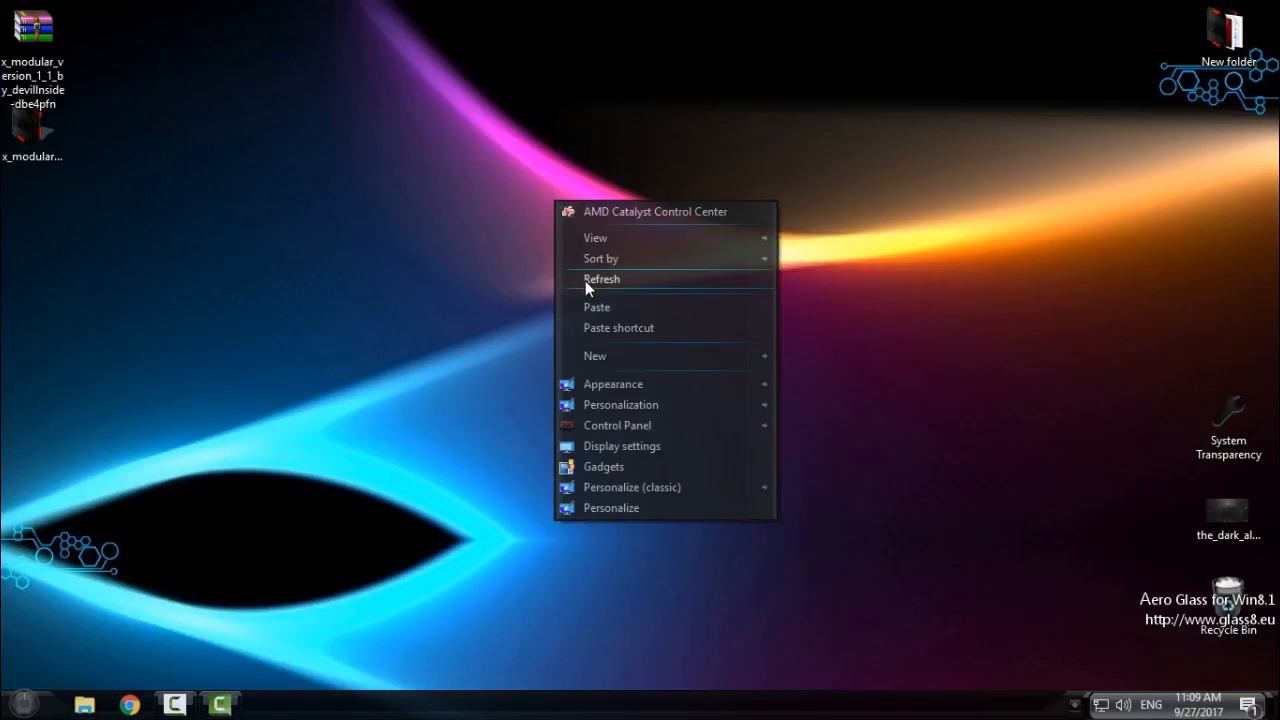
click(602, 279)
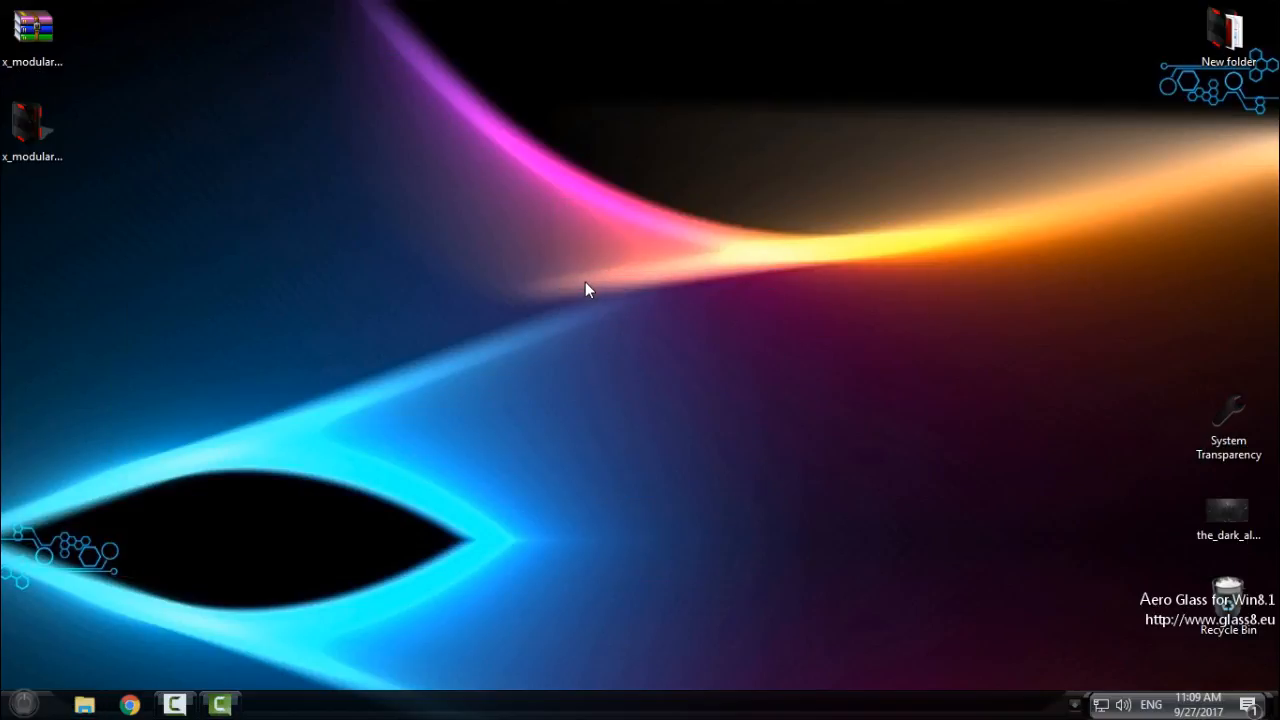